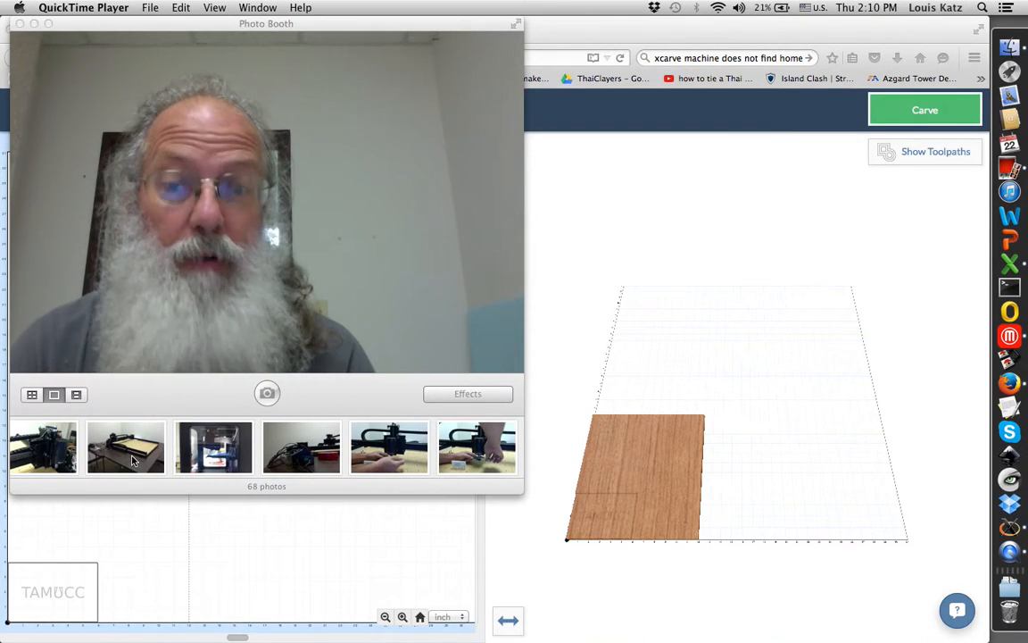
- View the saved photo of the X-Carve machine on its table
click(125, 448)
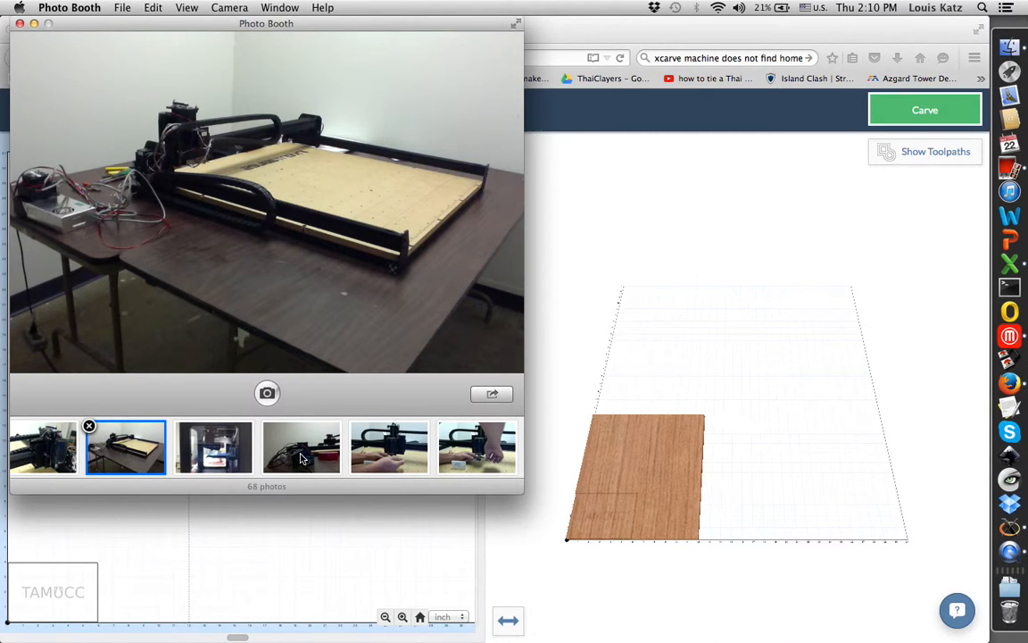
- View the close-up photo of the controller box with red and yellow wiring
click(301, 447)
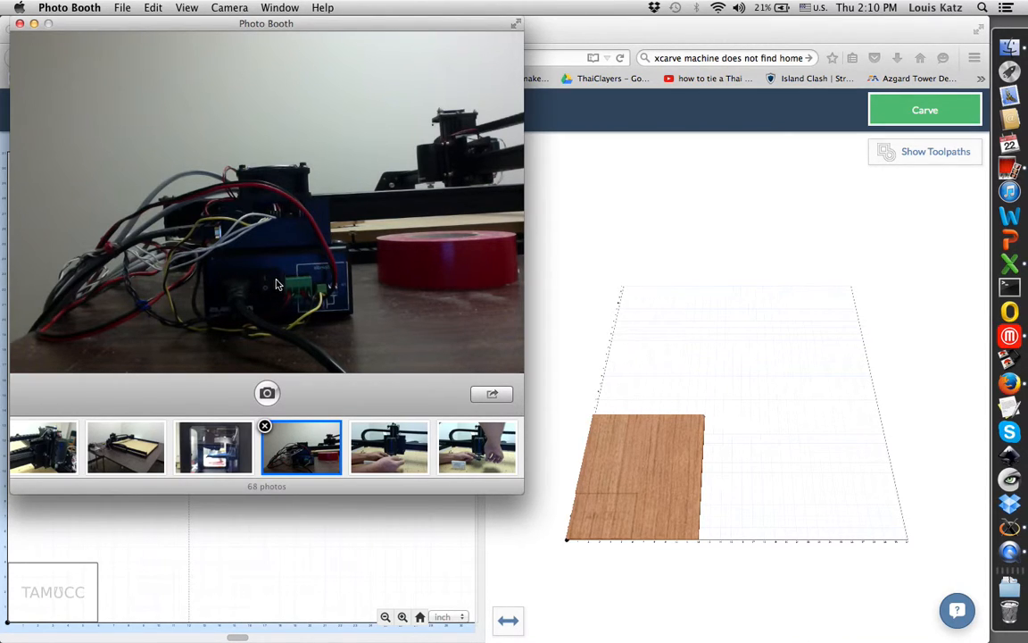
mouse_move(274, 289)
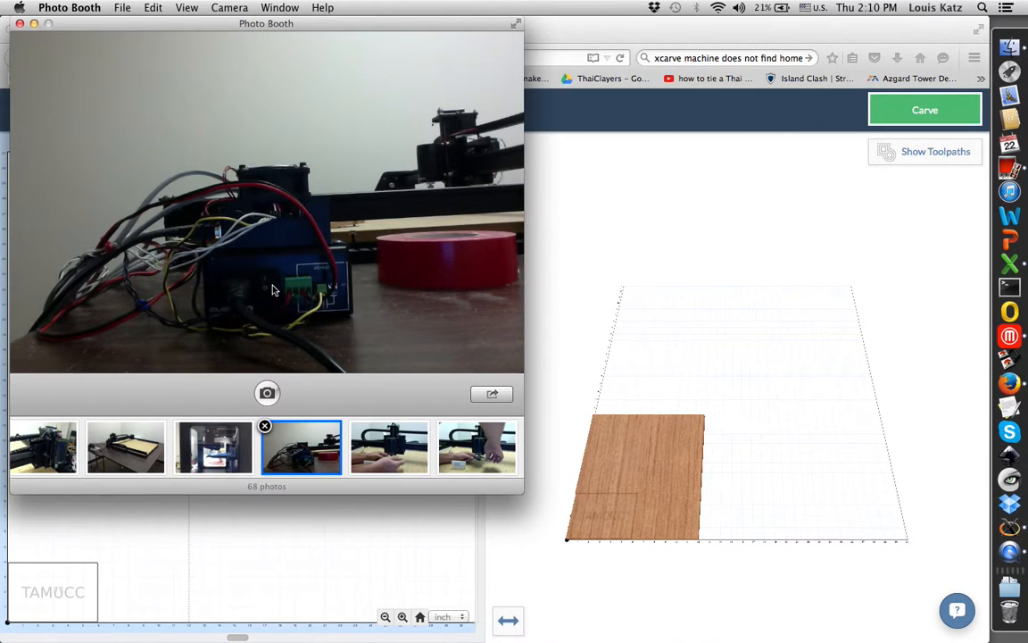
mouse_move(260, 295)
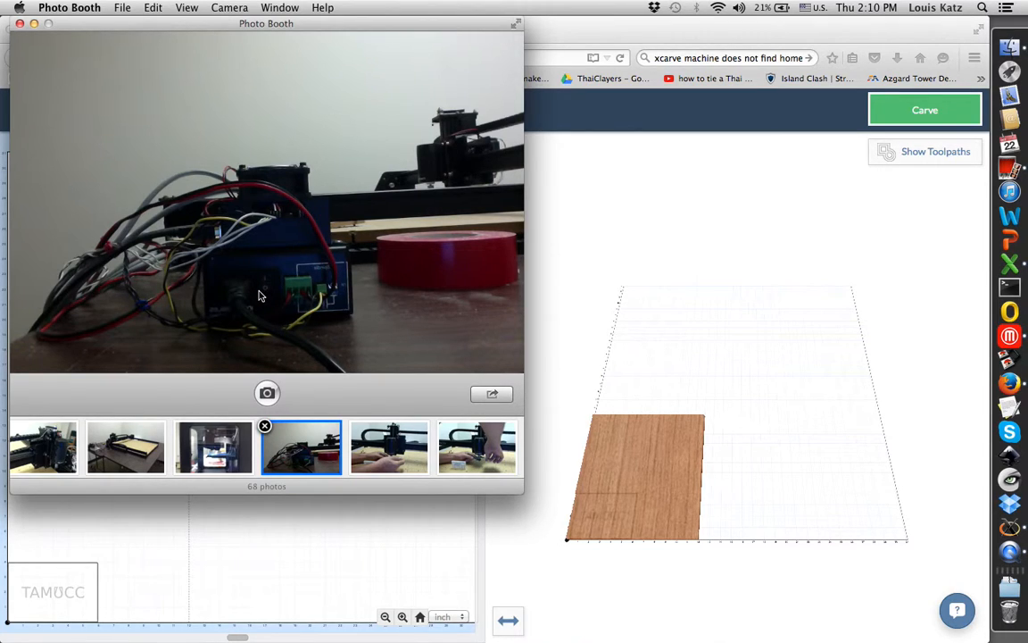
mouse_move(215, 313)
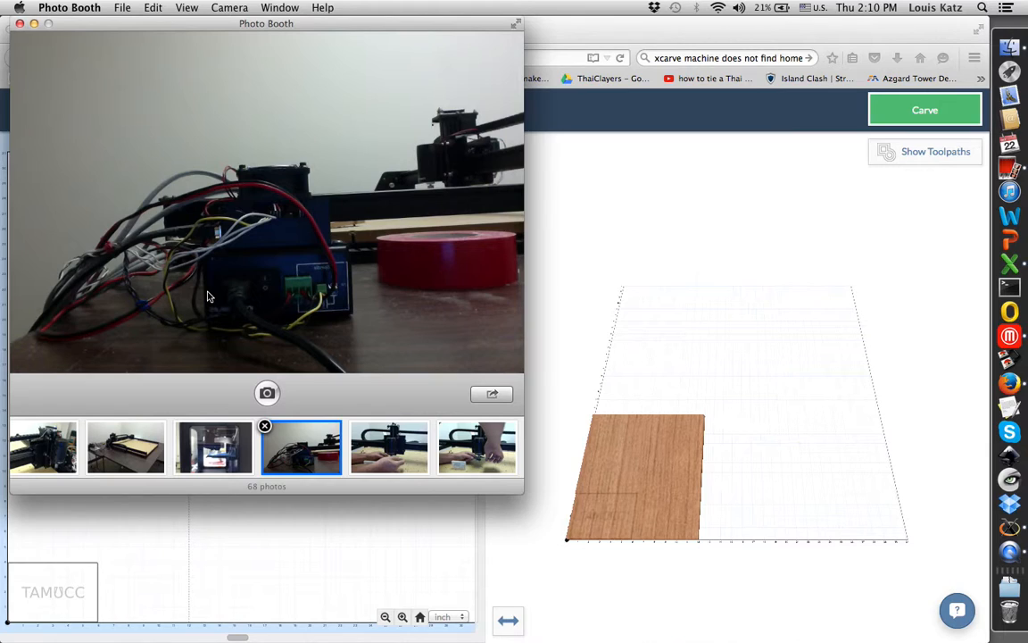
mouse_move(292, 299)
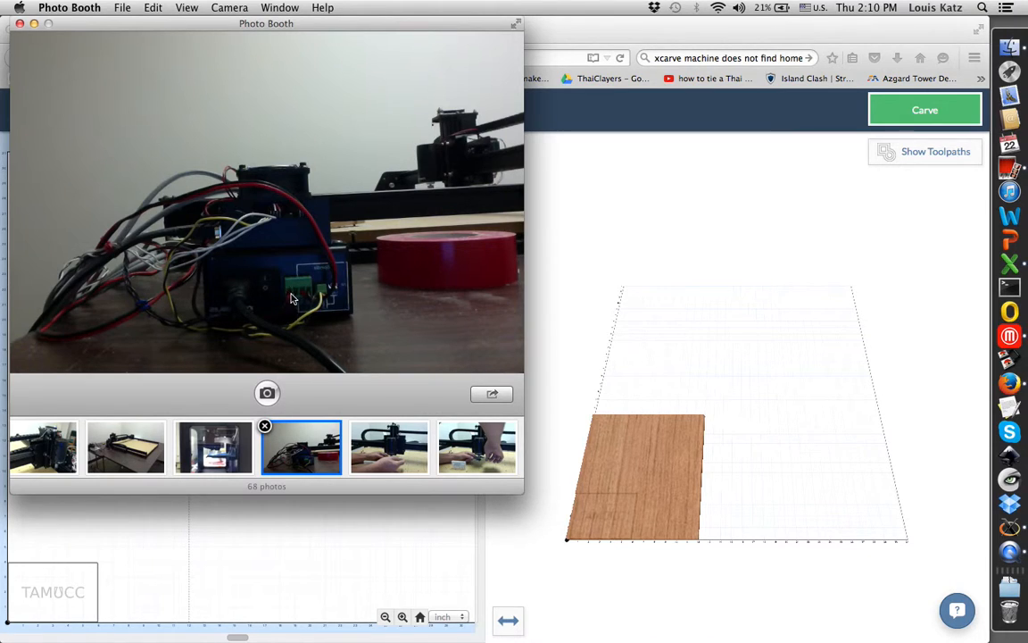
mouse_move(239, 296)
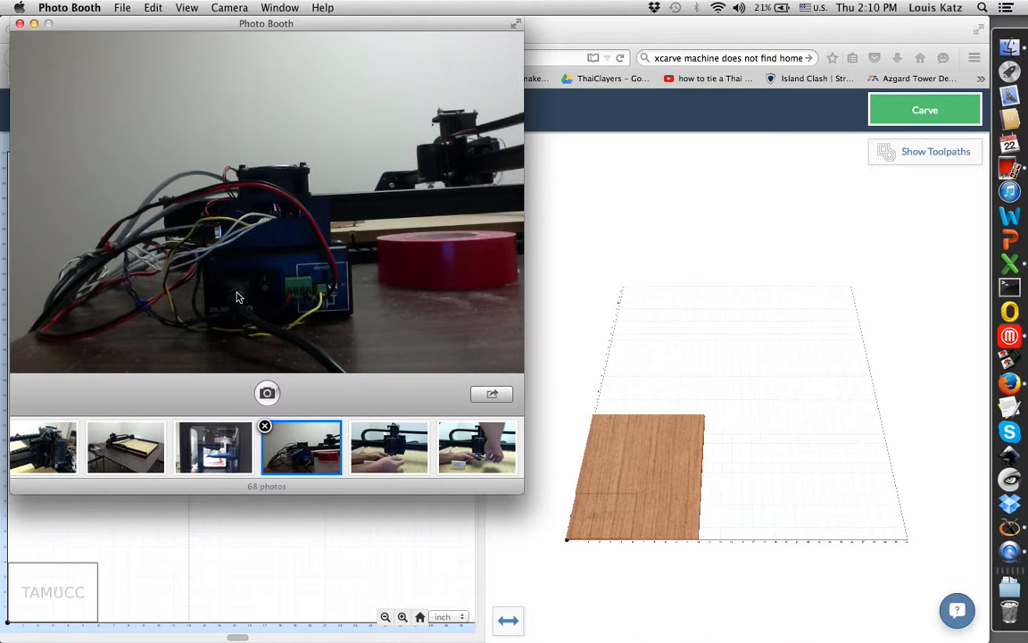
mouse_move(222, 329)
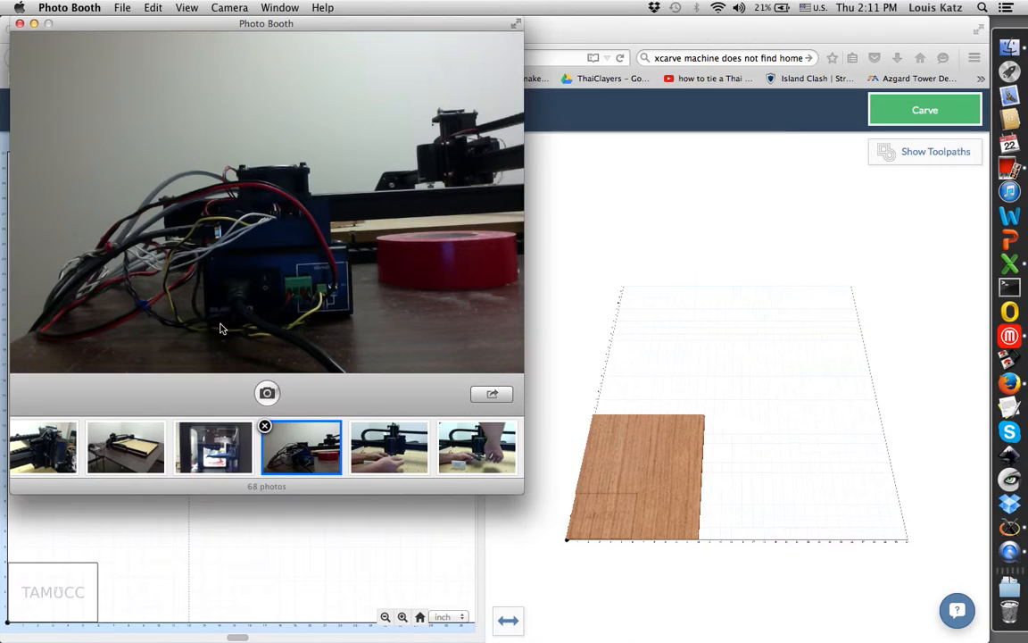
mouse_move(665, 18)
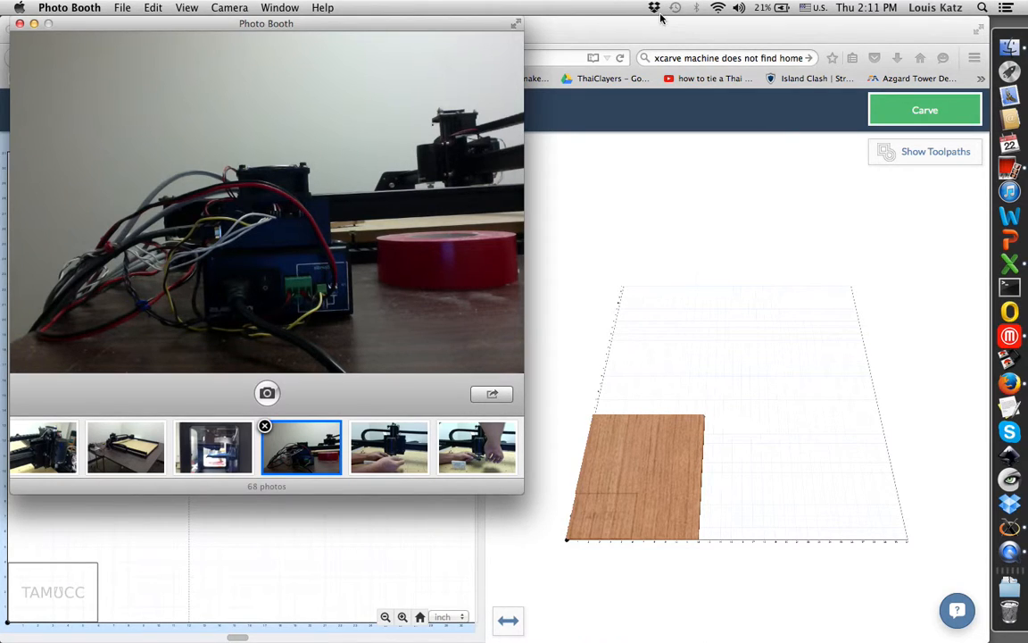
mouse_move(586, 220)
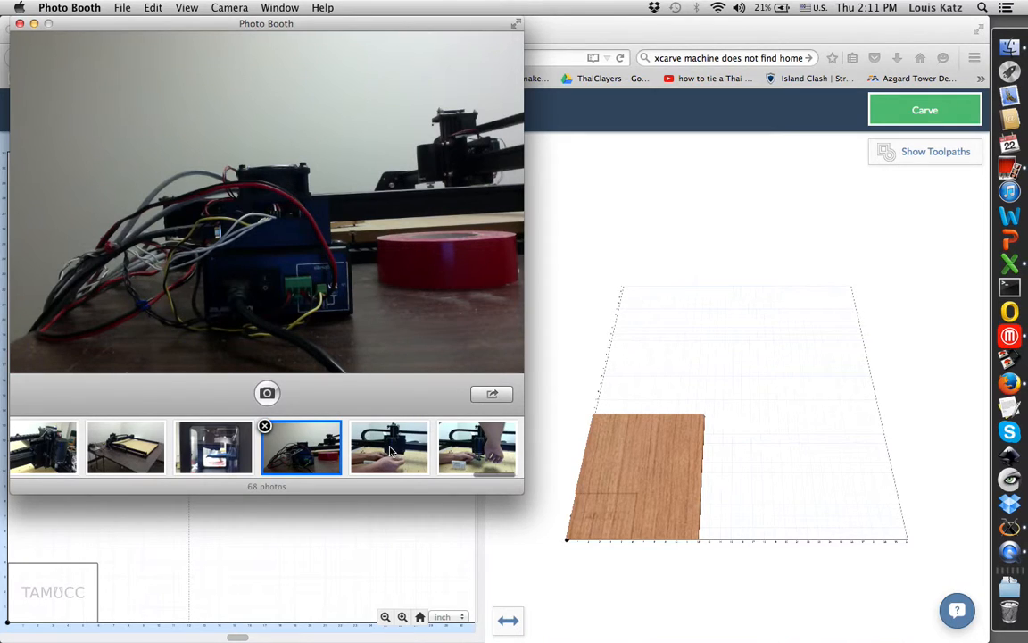
- View the photo of hands fitting an end mill into the spindle
click(478, 449)
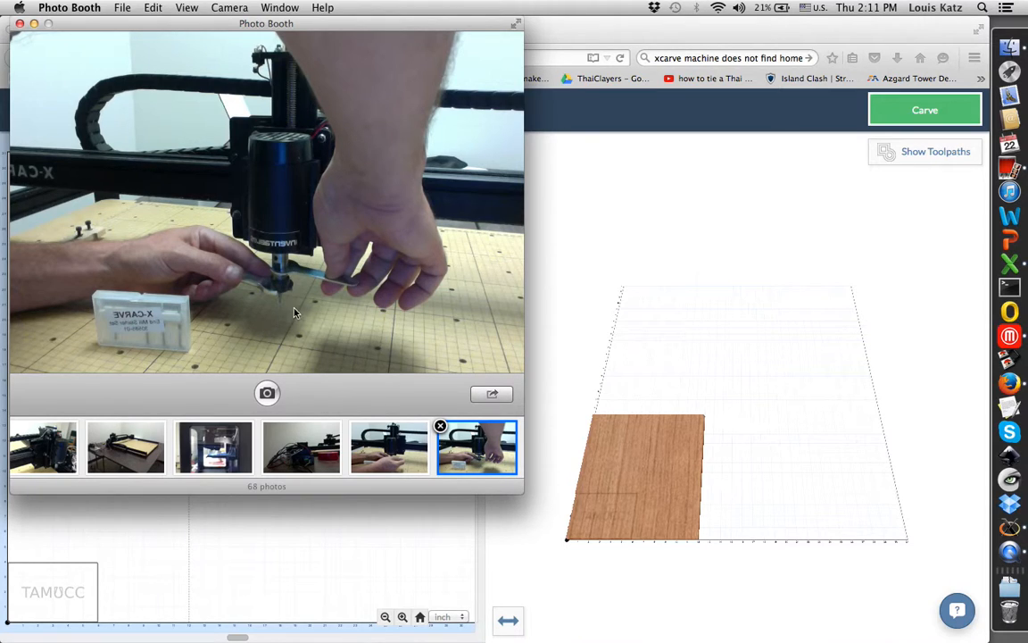
mouse_move(287, 305)
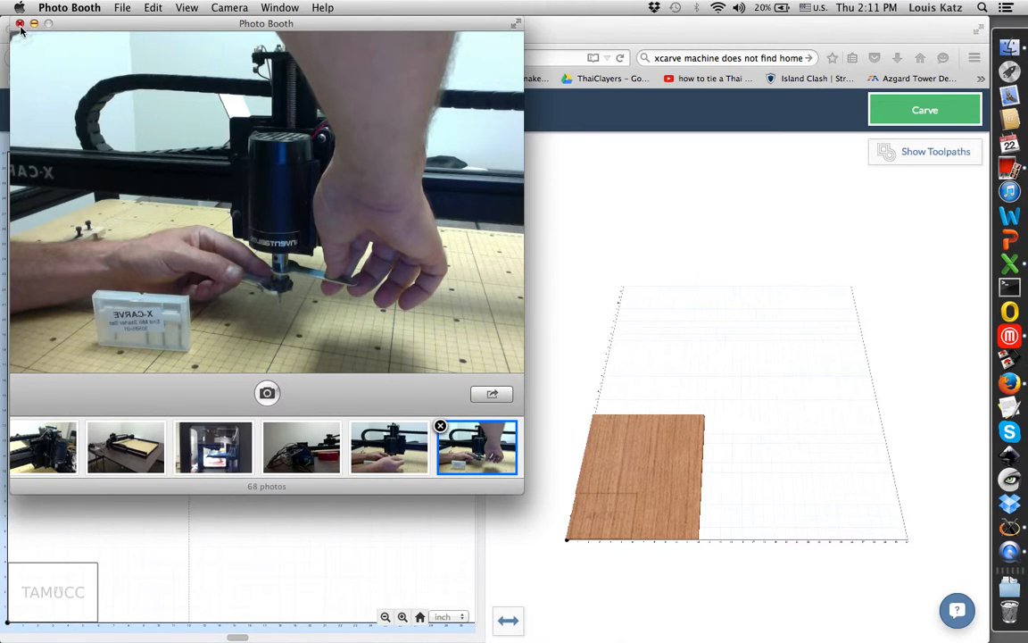
- Close Photo Booth to return to the LouisKatzTestSunday2 Easel project
click(19, 24)
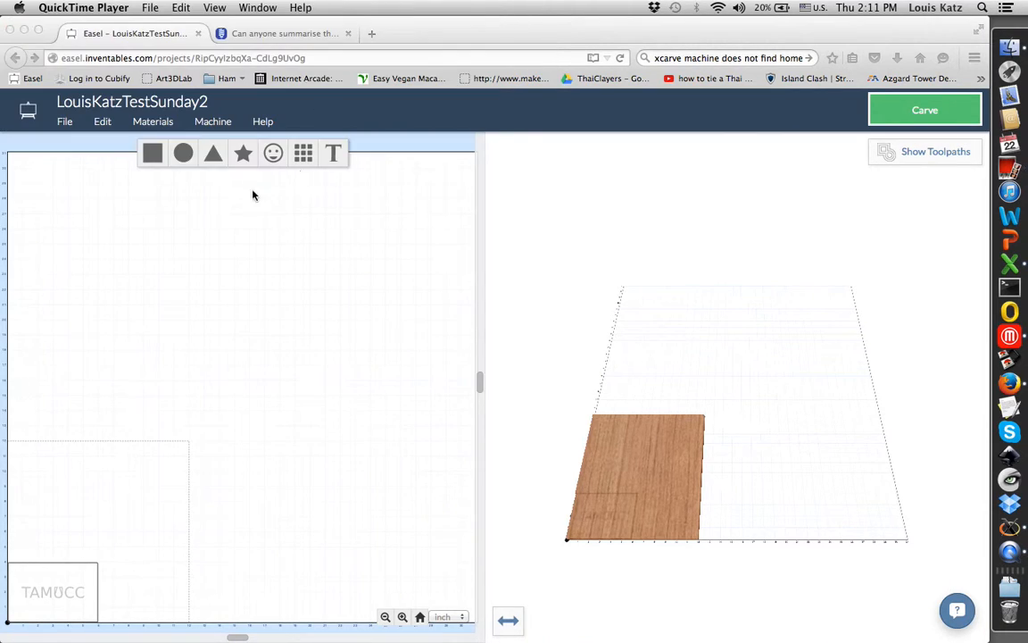
mouse_move(274, 153)
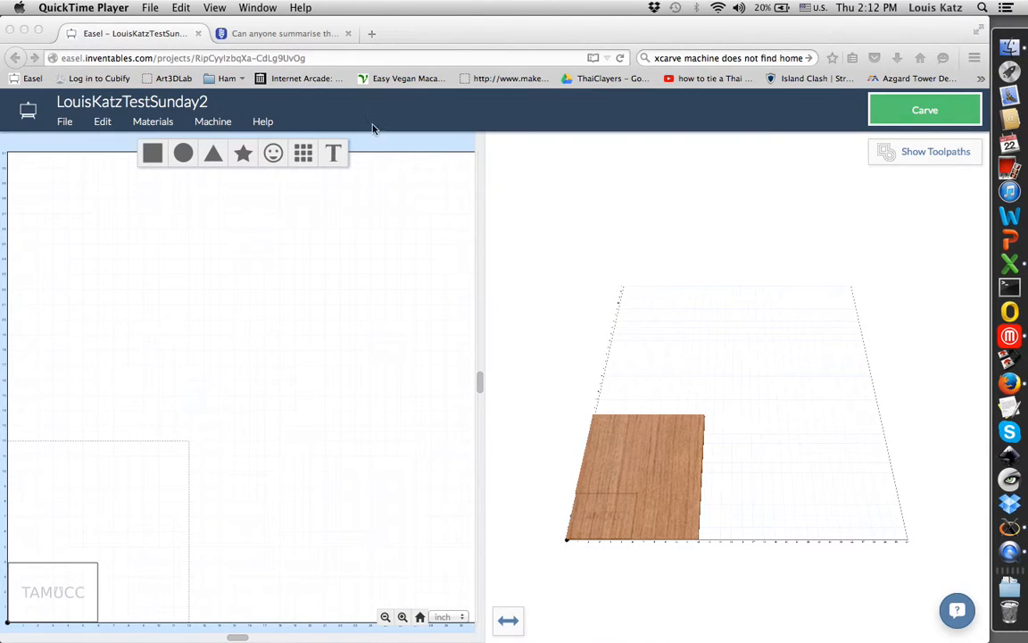
mouse_move(383, 117)
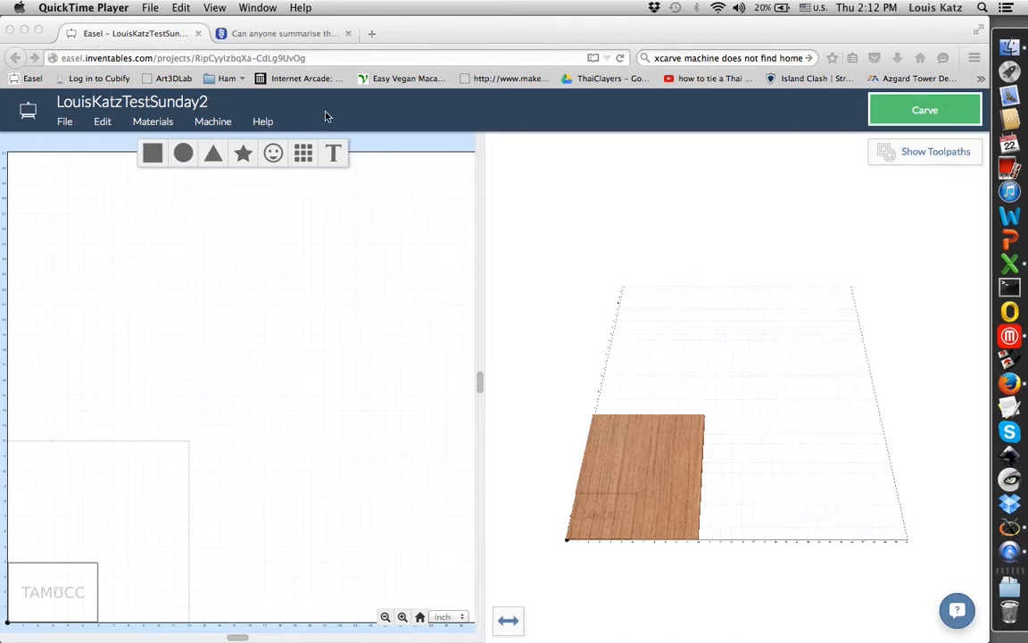
mouse_move(227, 126)
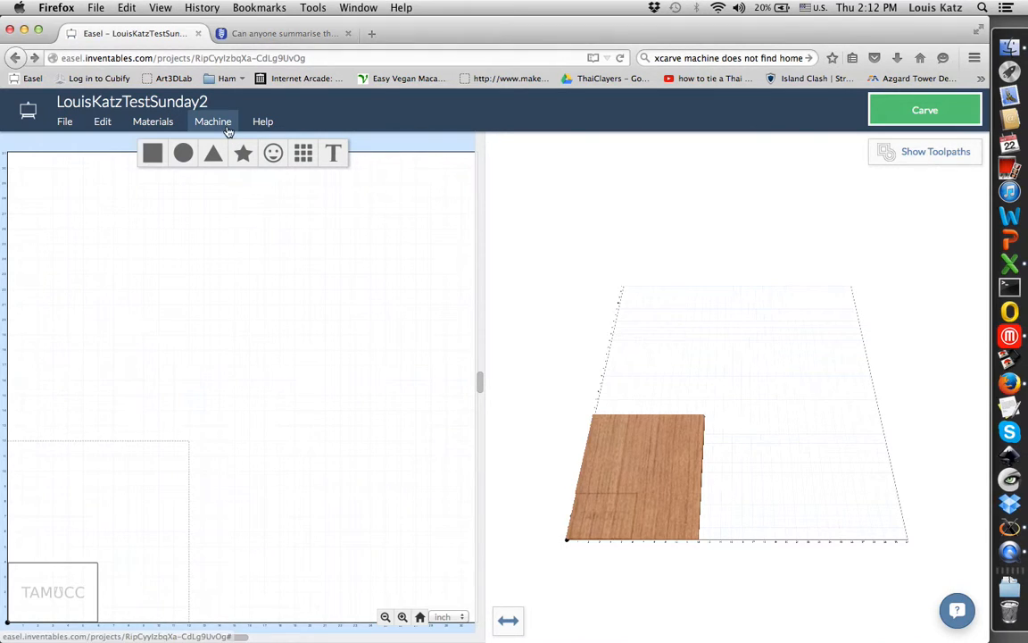
mouse_move(212, 130)
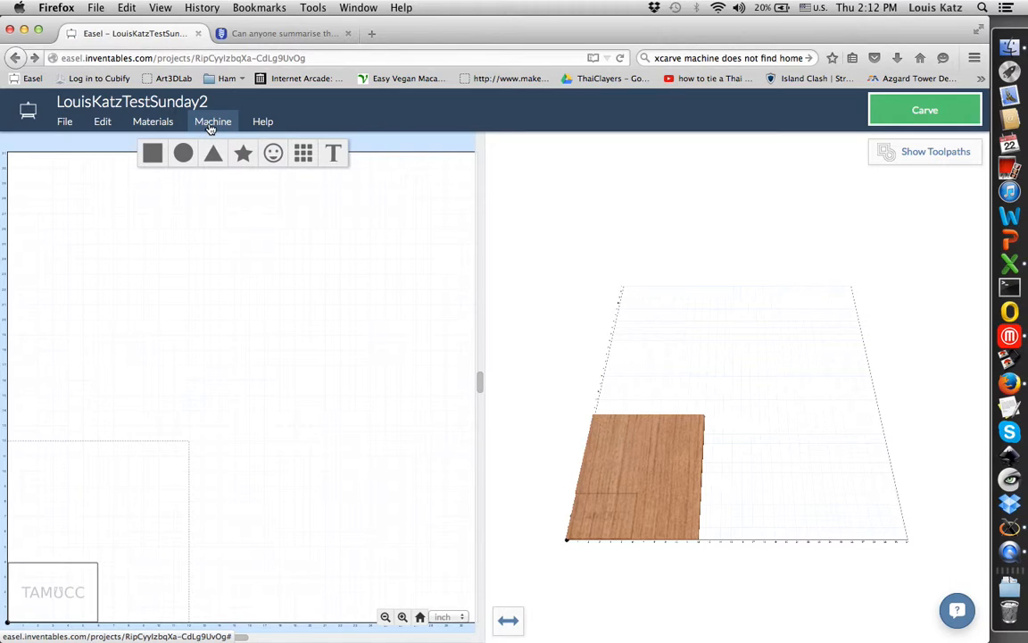
- Show the machine settings with X-Carve, 0.0625 in bit and 31.10 × 31.10 in work area
click(212, 121)
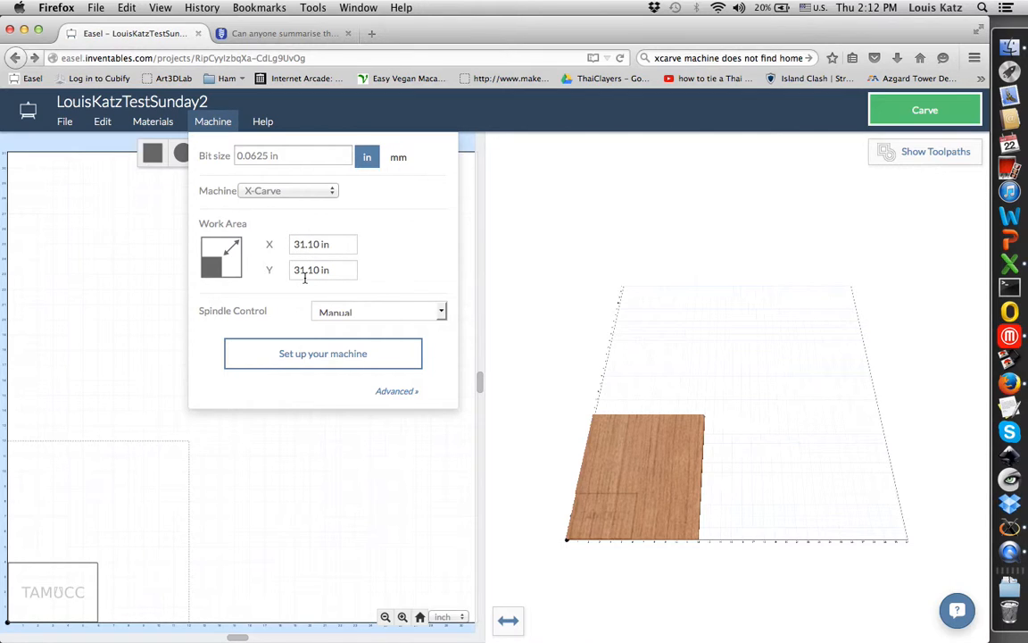
mouse_move(308, 284)
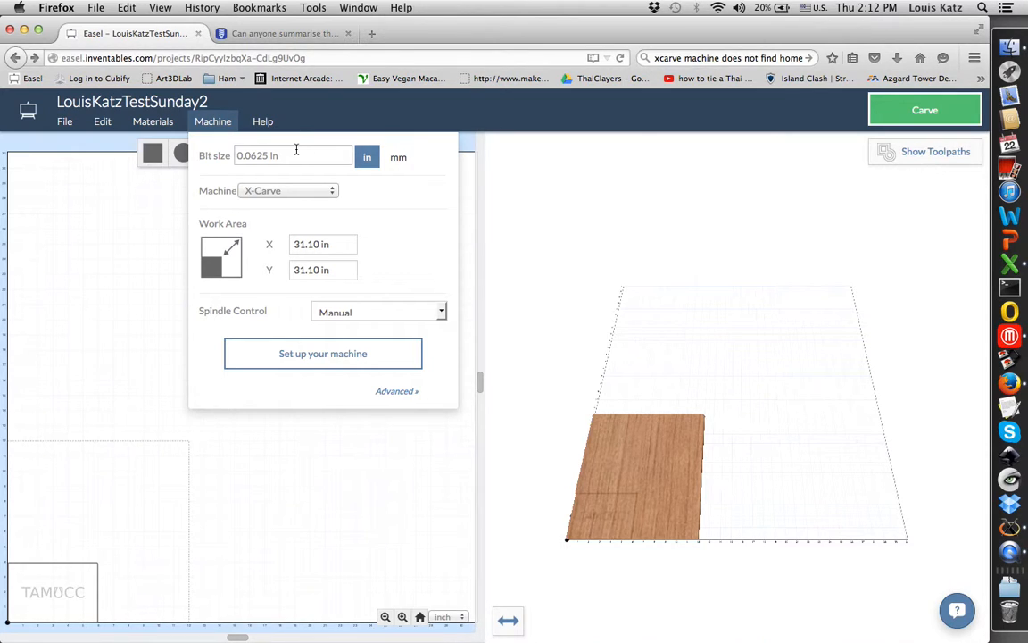
mouse_move(354, 354)
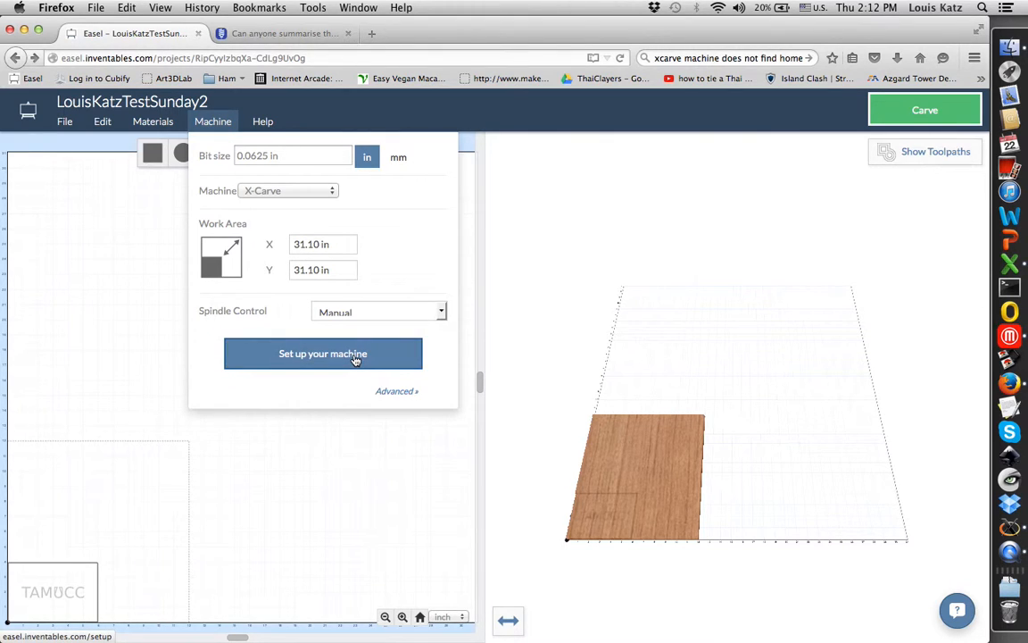
- Confirm X-Carve with 1000mm x 1000mm rails, ACME lead screw and 24VDC spindle
click(323, 353)
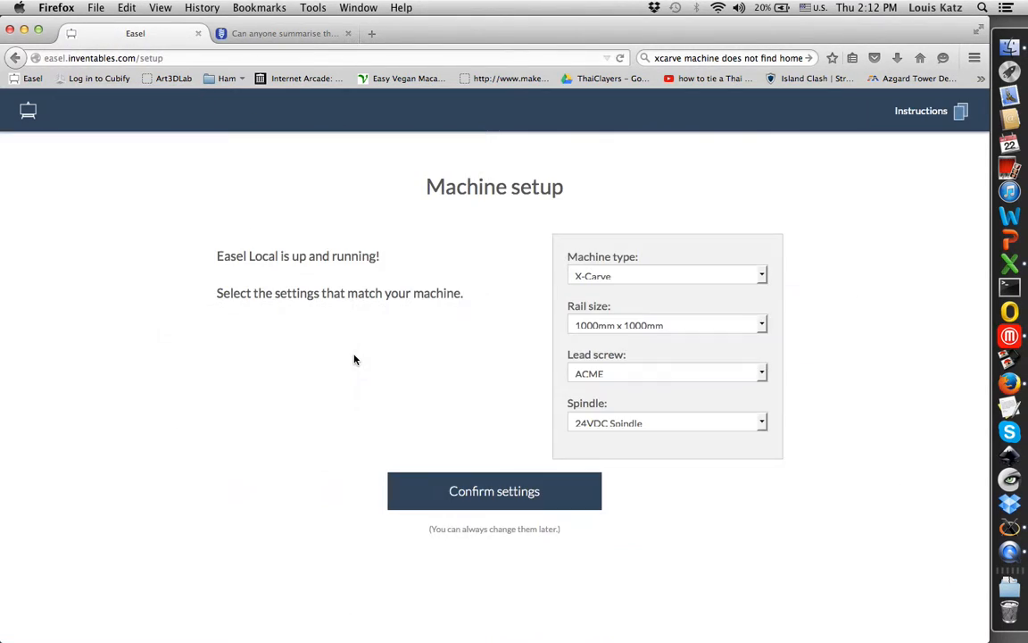
mouse_move(634, 298)
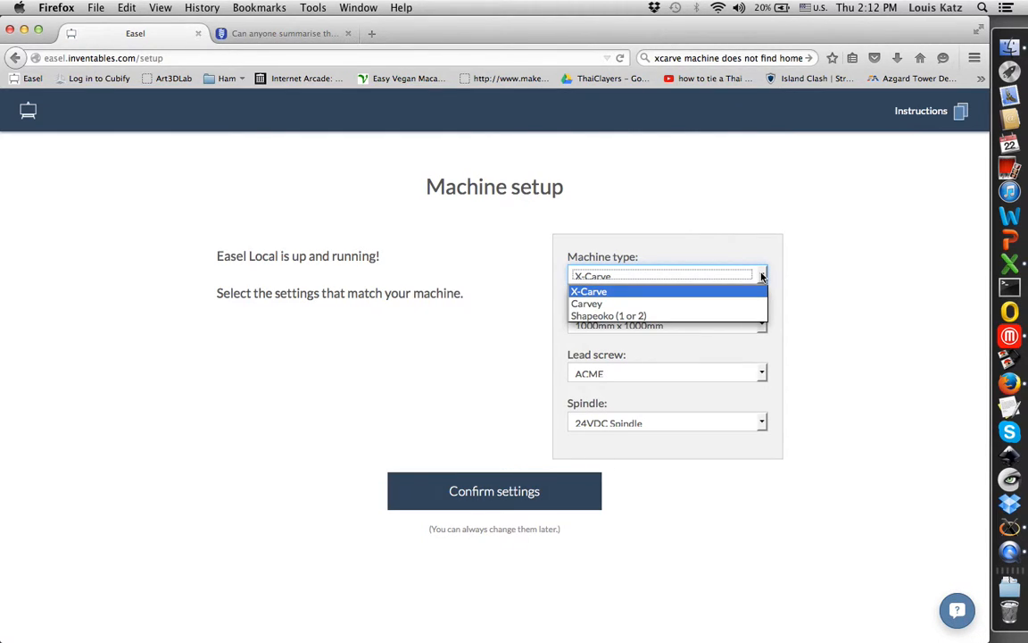
click(588, 291)
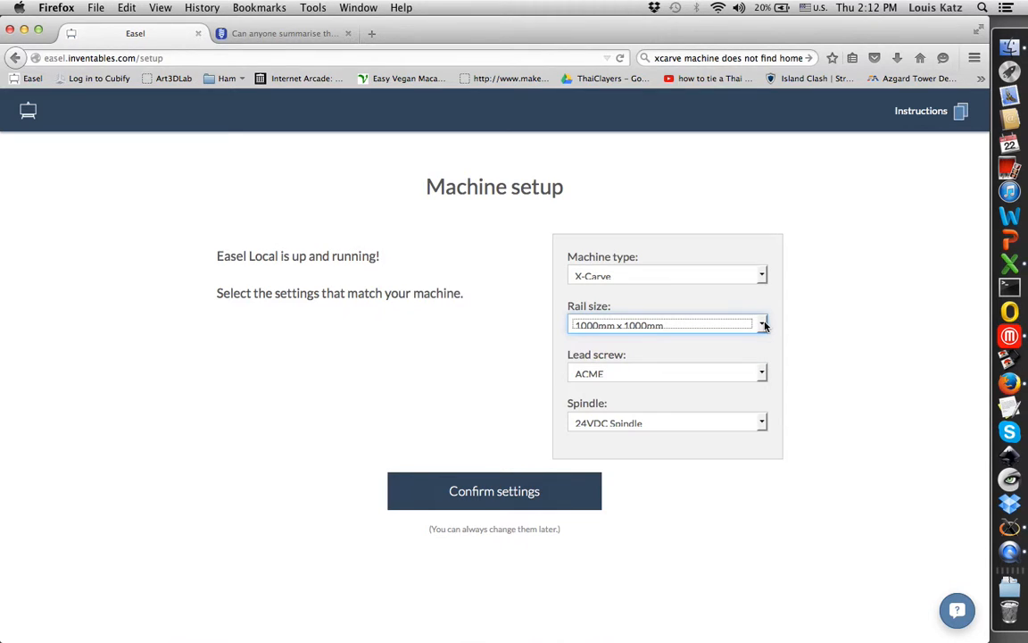
click(760, 373)
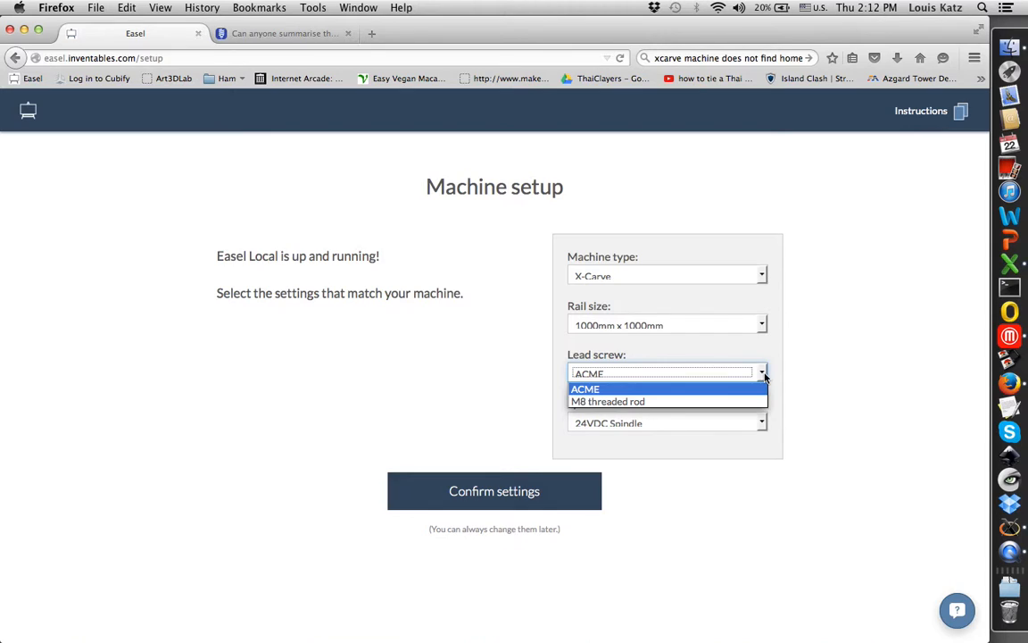
click(582, 388)
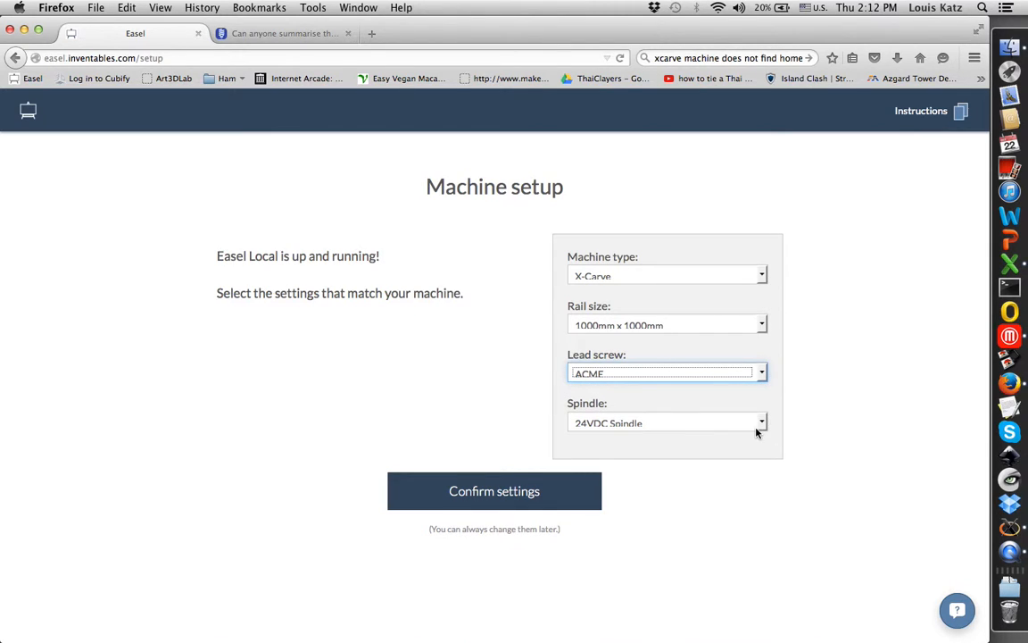
click(494, 491)
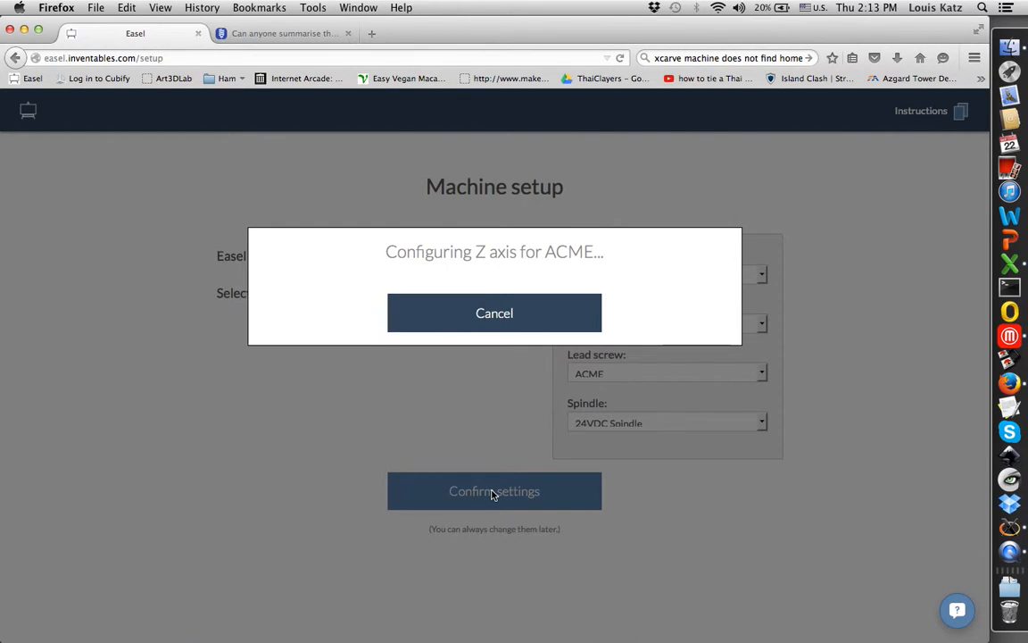
click(495, 491)
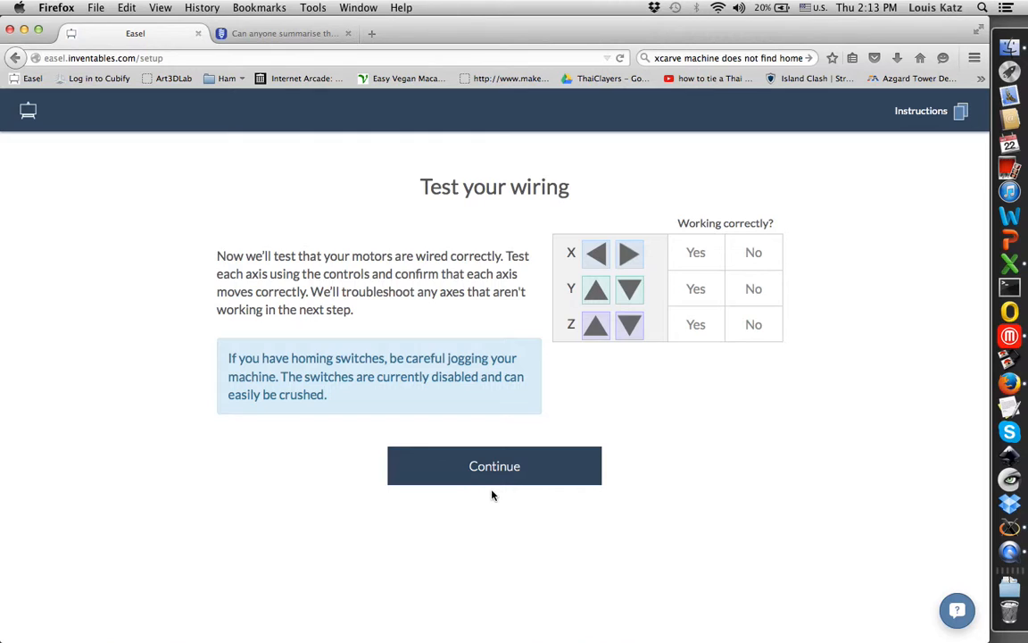
mouse_move(676, 346)
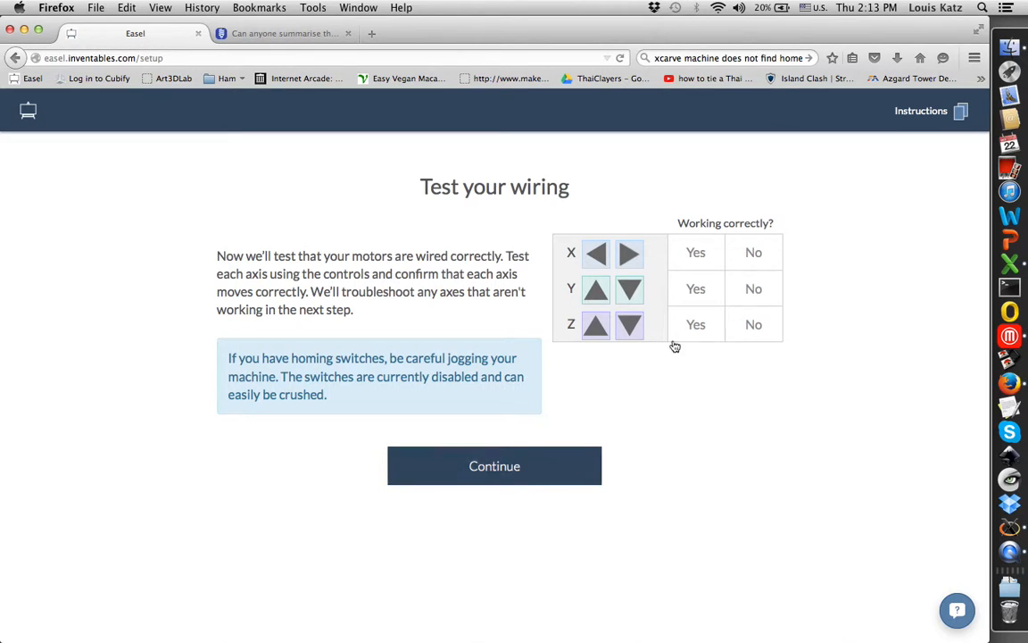
- Jog the X and Y axes and mark both as working correctly
click(628, 254)
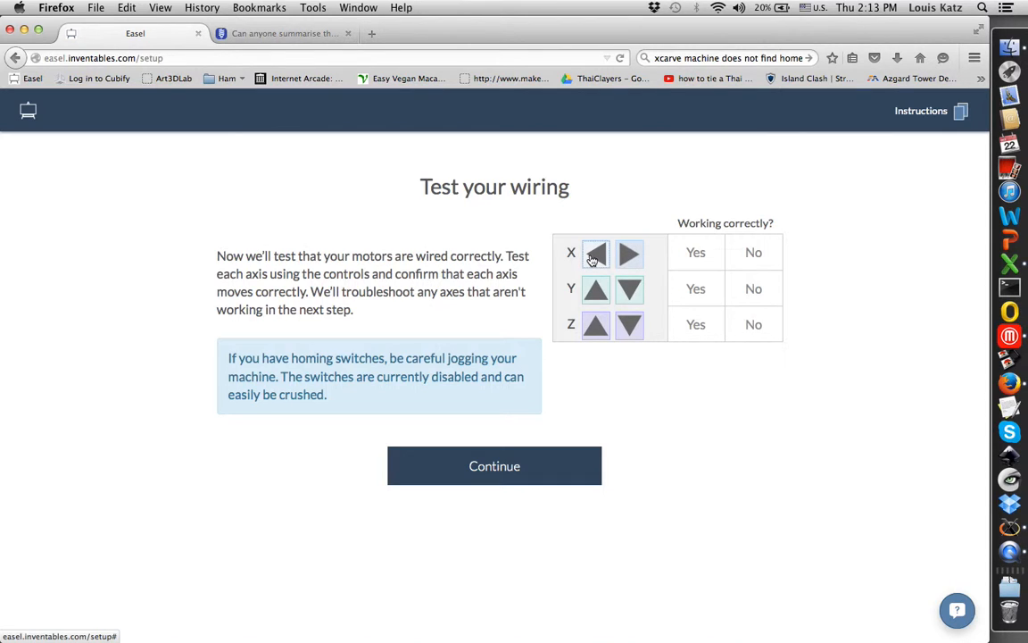
click(696, 251)
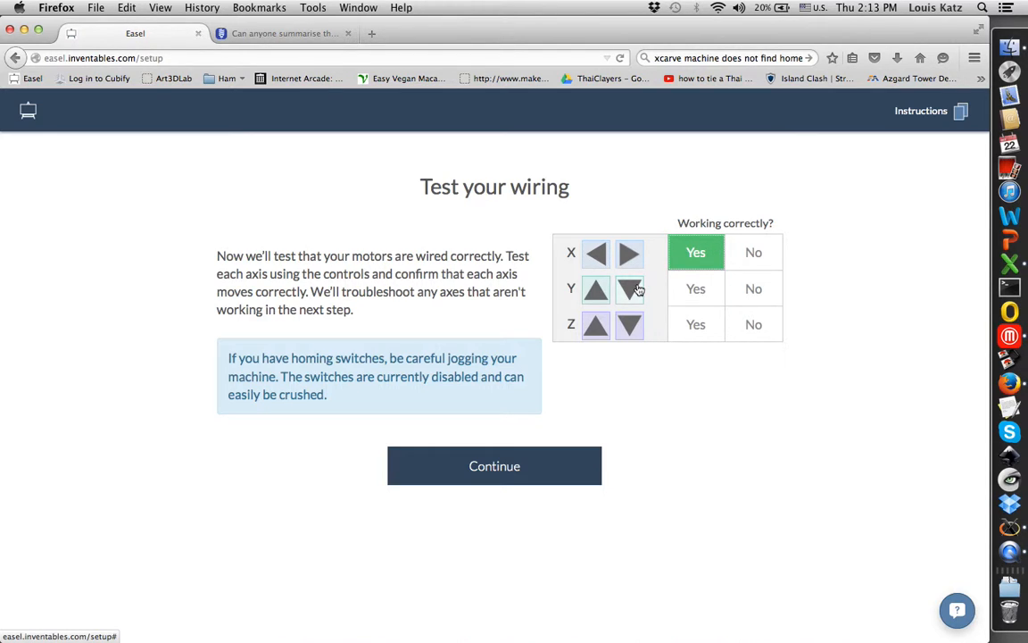
mouse_move(603, 291)
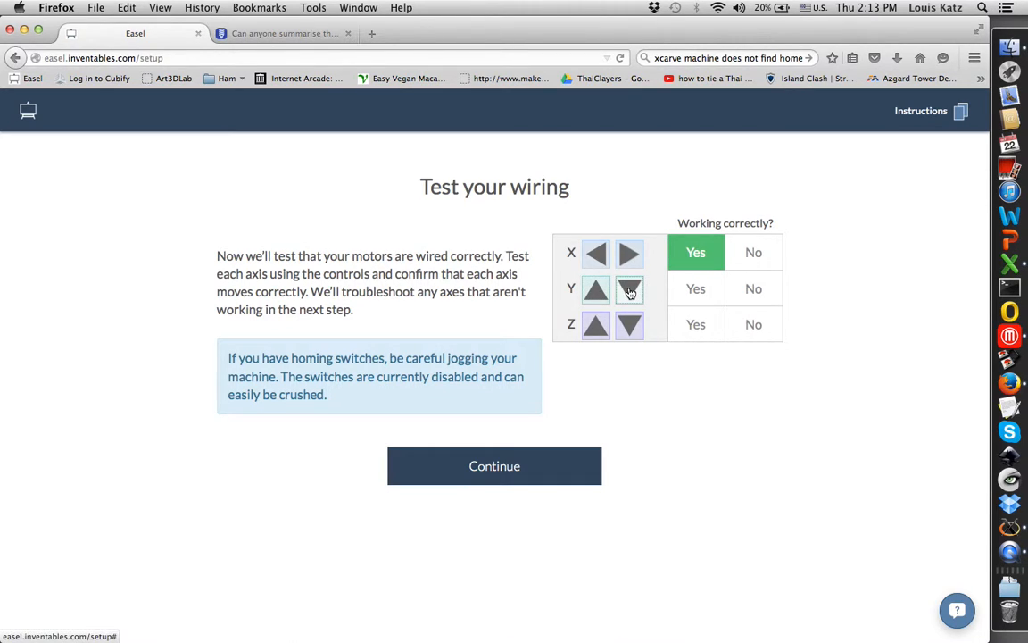
click(695, 288)
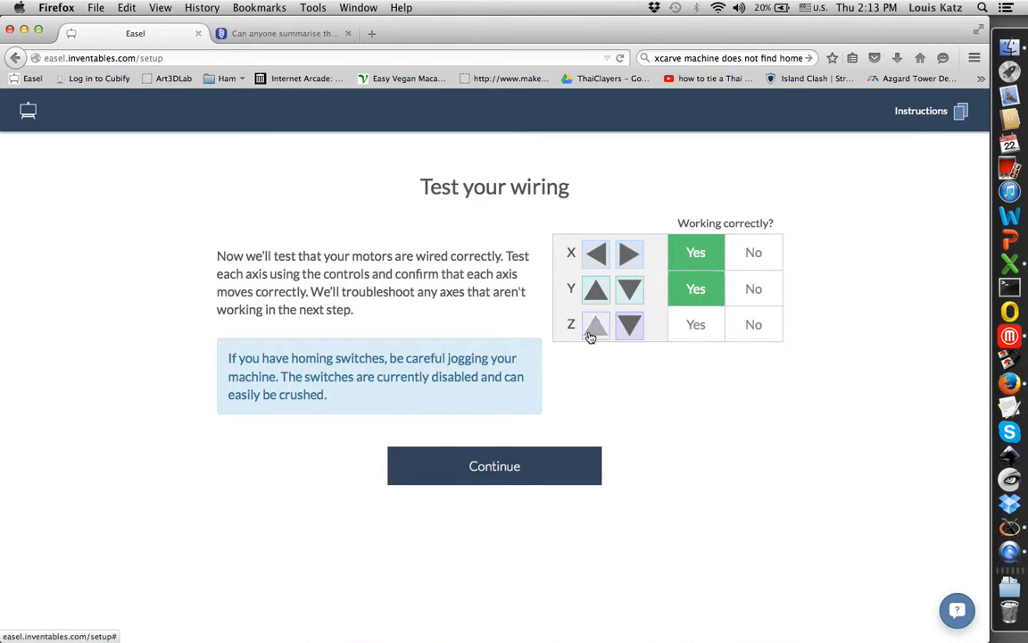
mouse_move(629, 326)
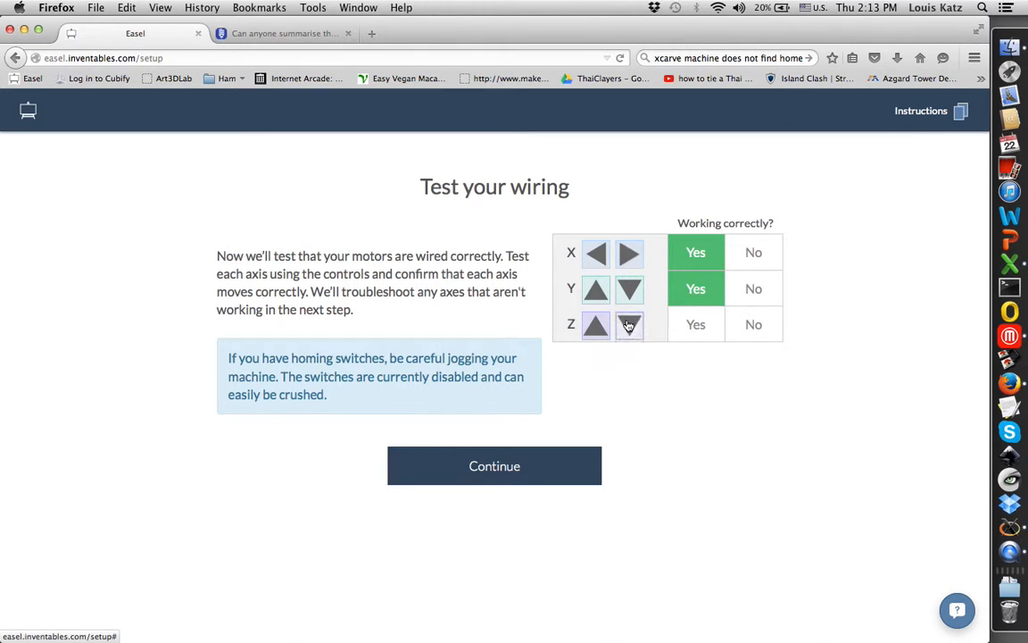
- Jog the Z axis, mark it working and finish the wiring test
click(696, 324)
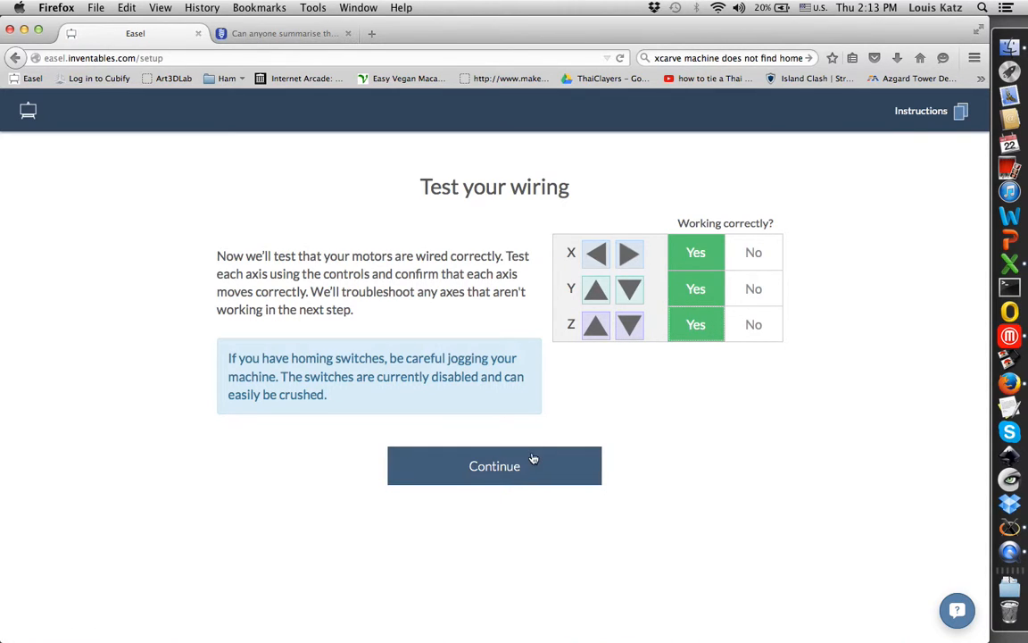
click(495, 465)
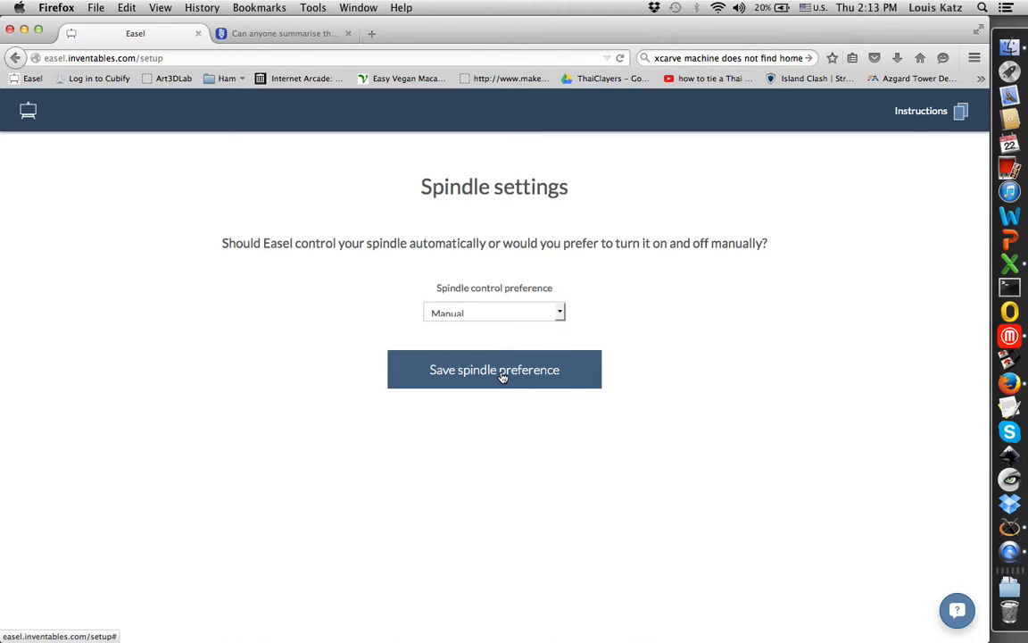
- Save manual spindle control, enable homing and run the homing sequence
click(494, 368)
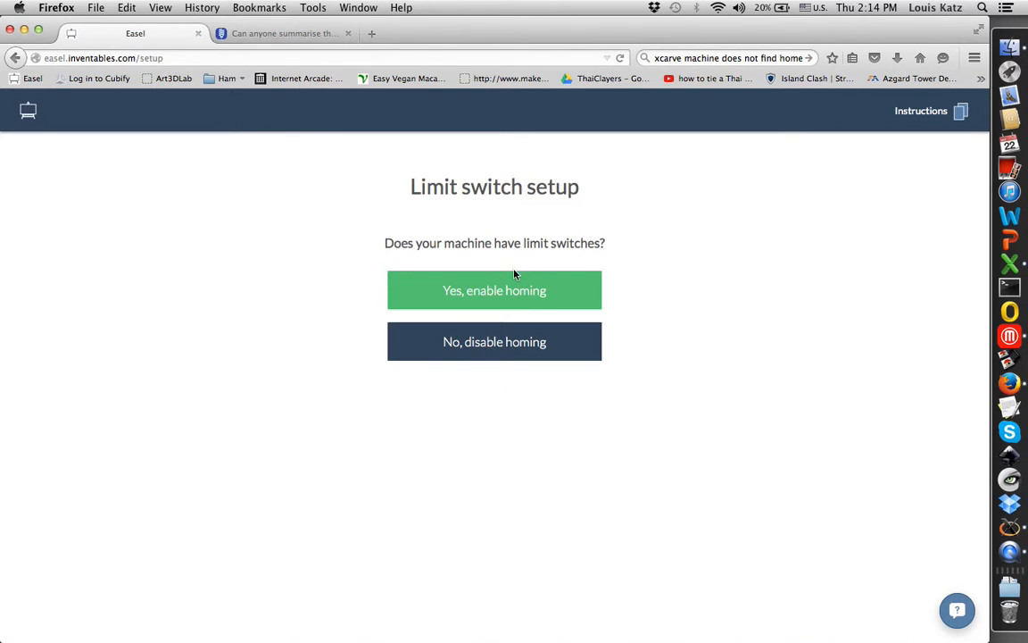
click(495, 290)
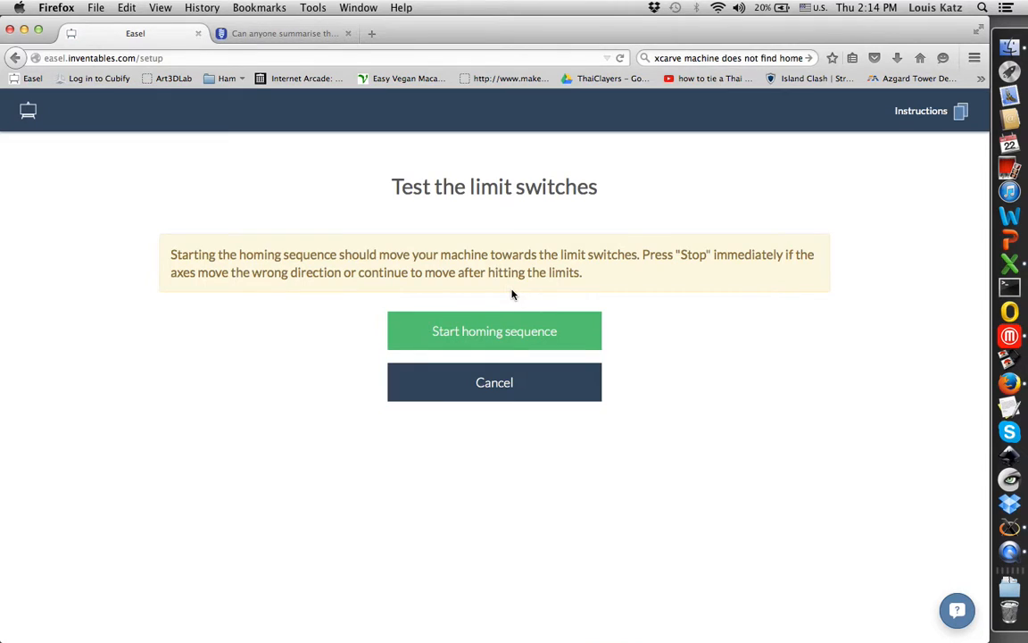
click(494, 330)
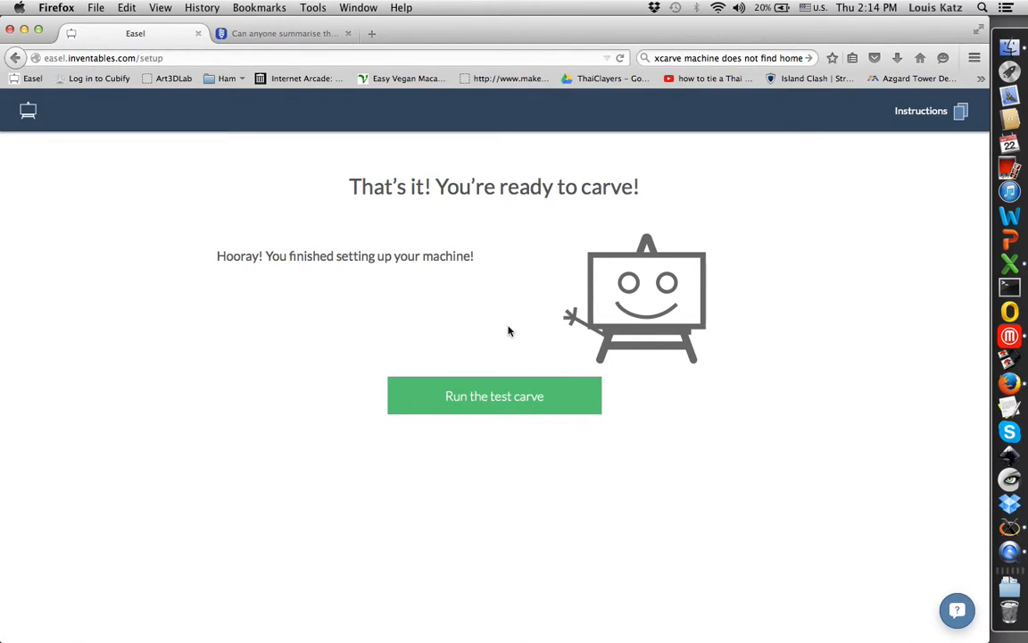
mouse_move(475, 148)
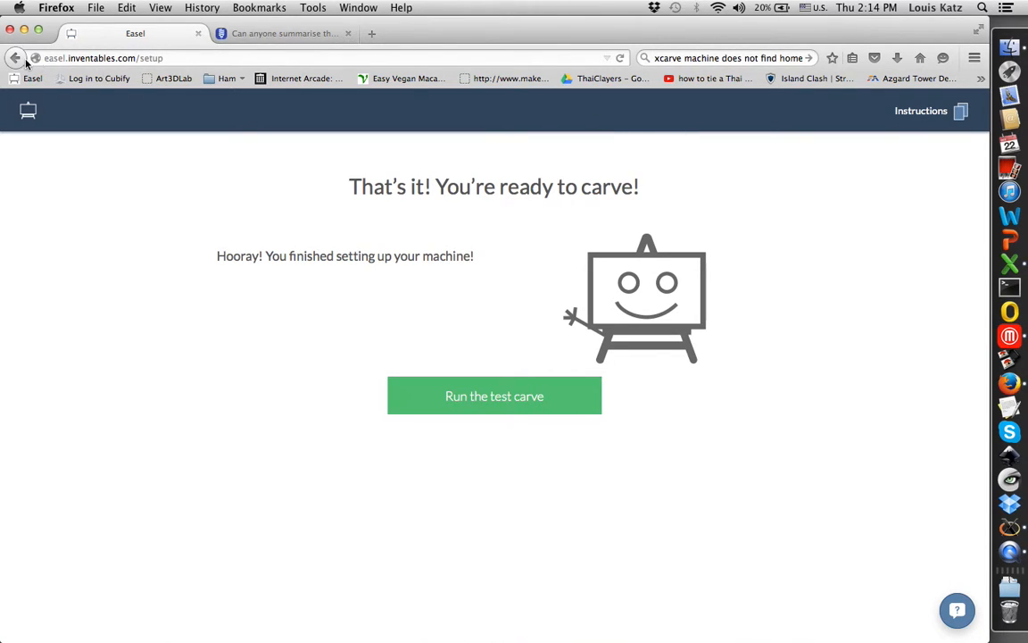
- Go back from setup to the design project
click(14, 57)
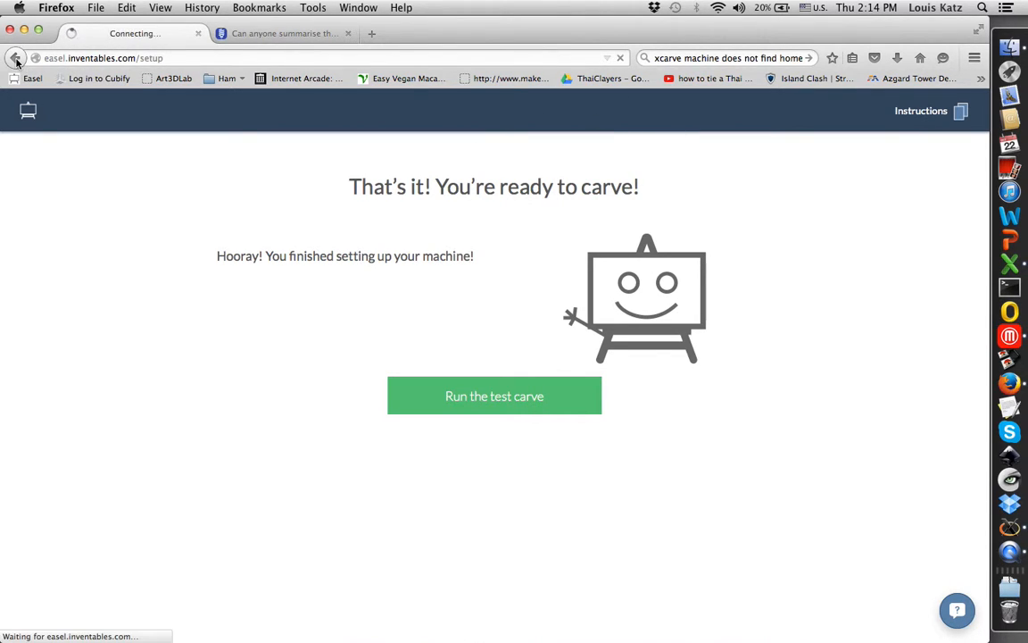
click(494, 396)
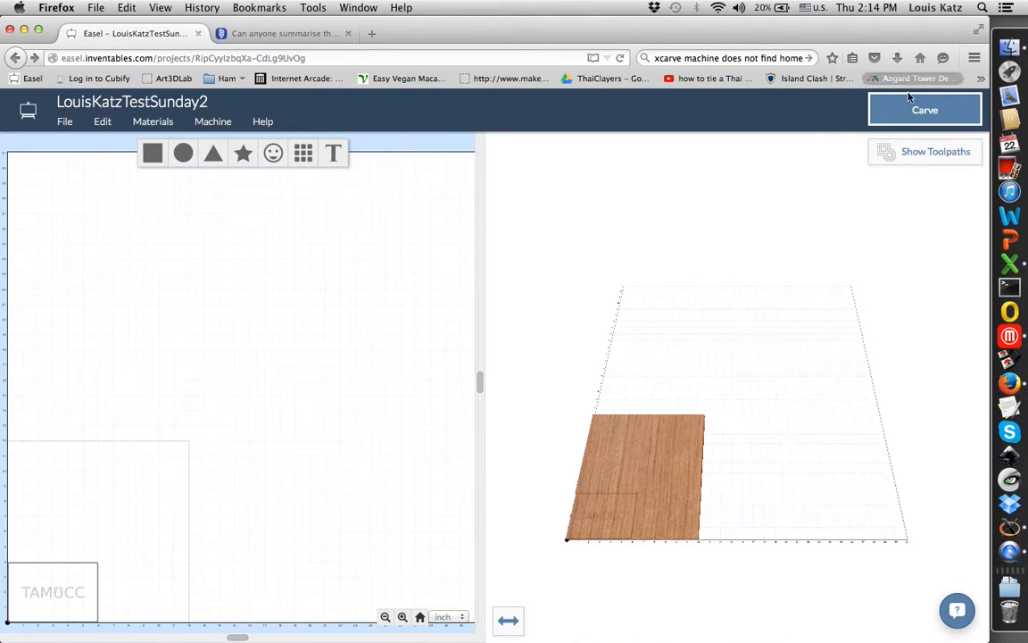
- Start the carve wizard, dismissing the machine-not-found notice along the way
click(925, 110)
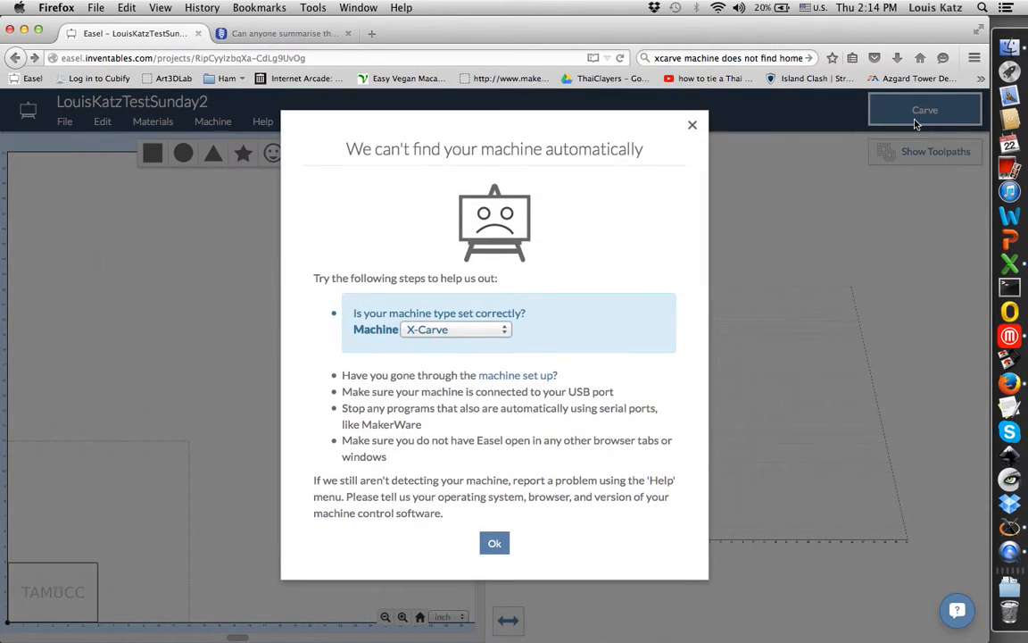
click(495, 542)
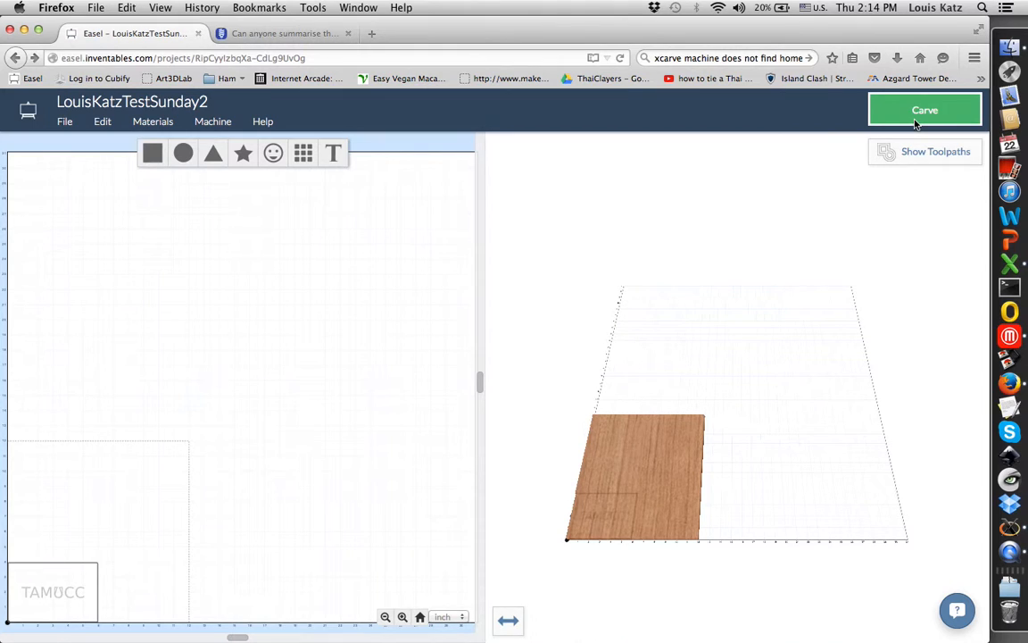
click(925, 109)
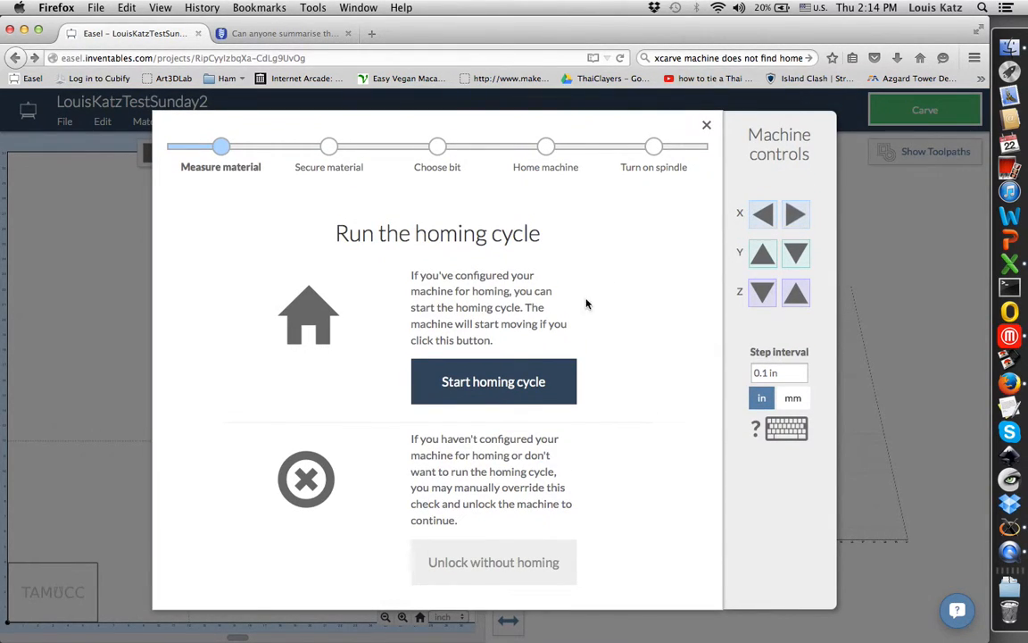
mouse_move(506, 382)
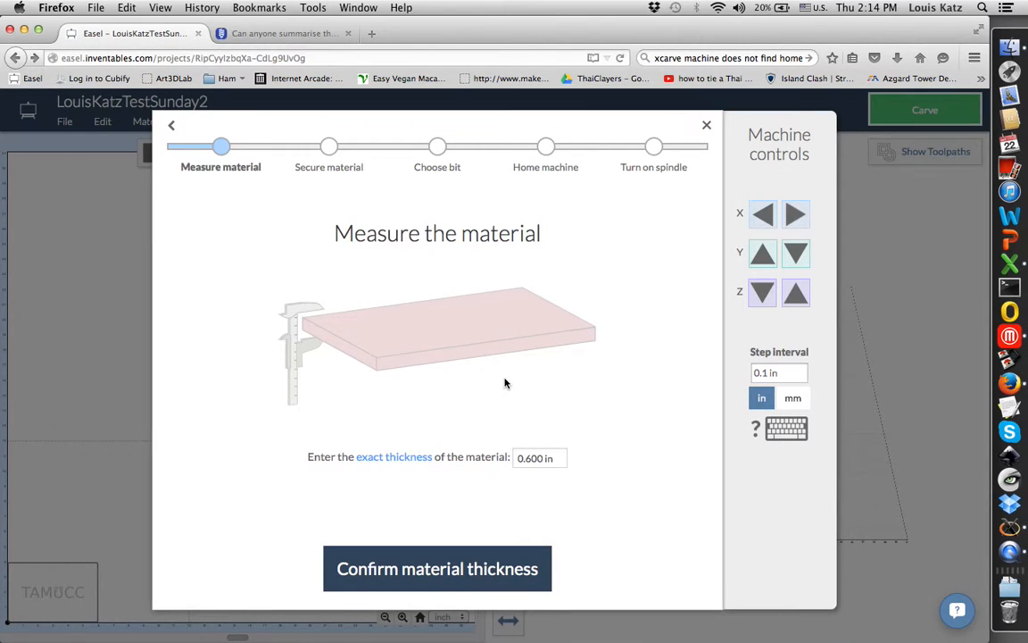
mouse_move(665, 292)
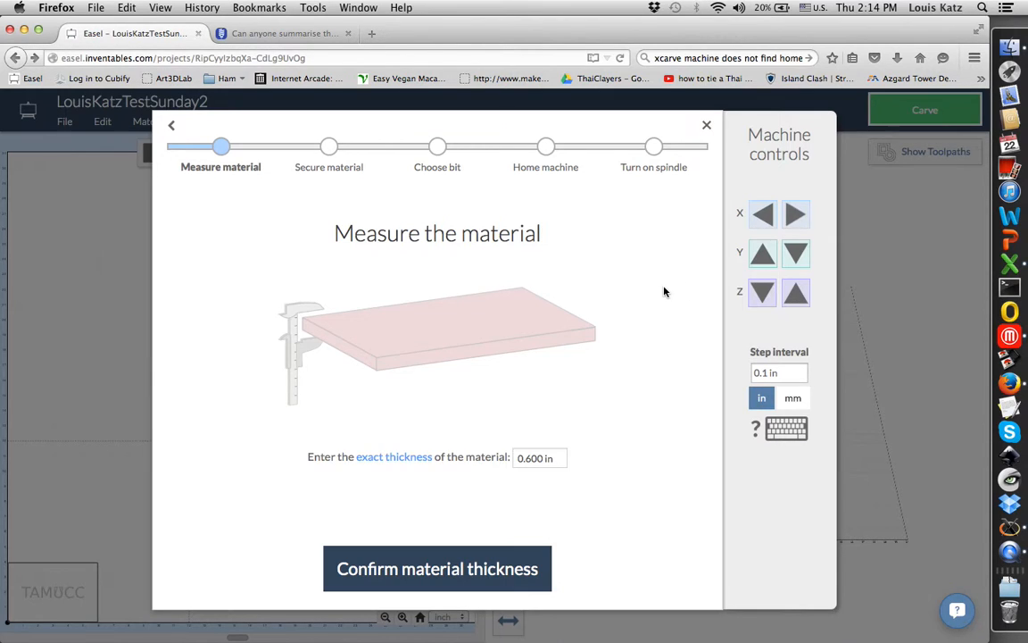
mouse_move(477, 588)
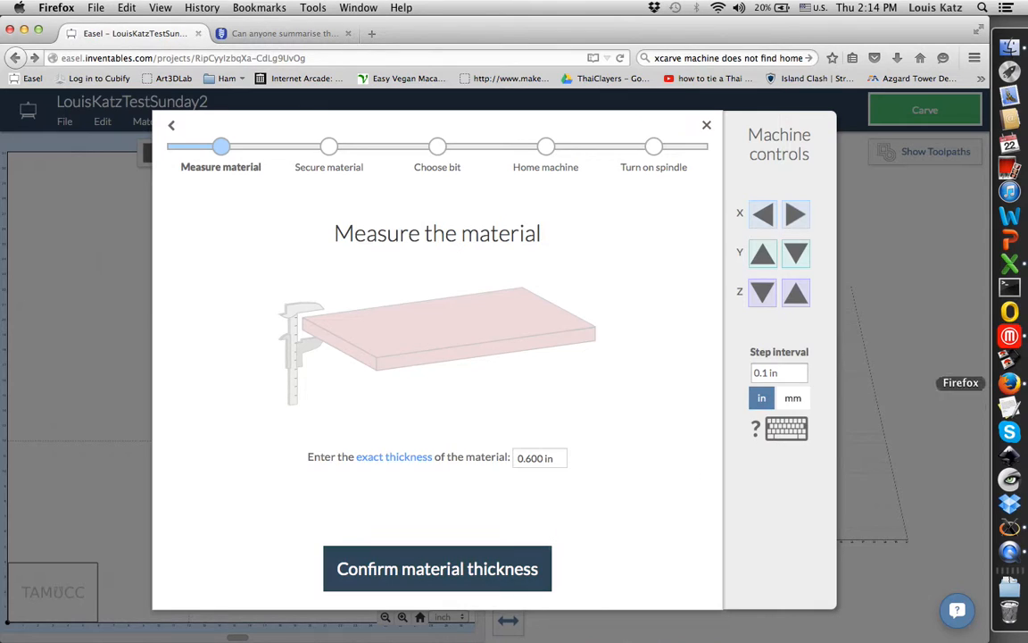
mouse_move(939, 269)
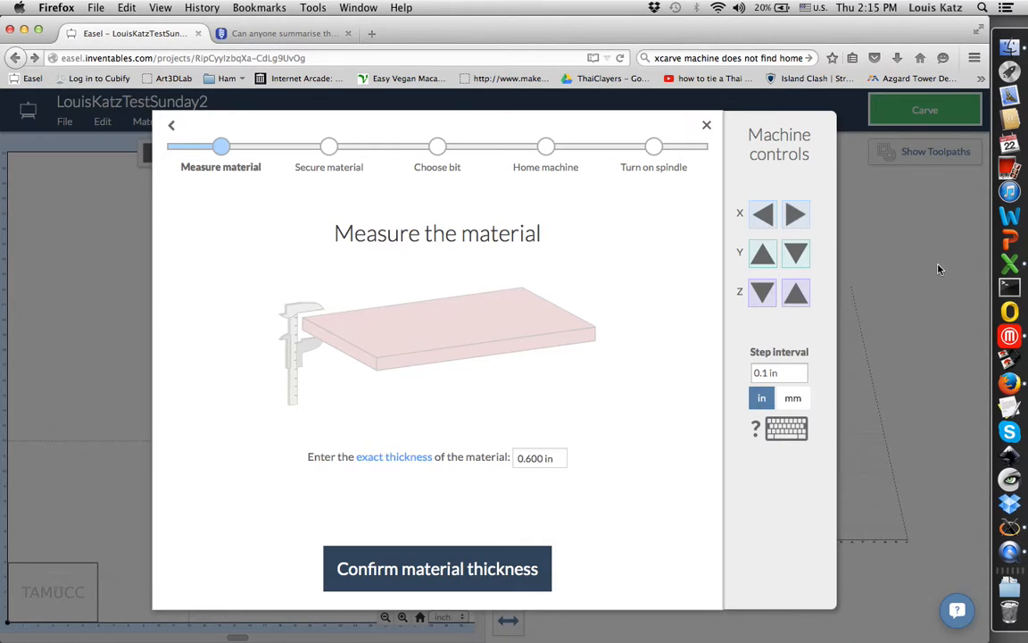
mouse_move(1011, 214)
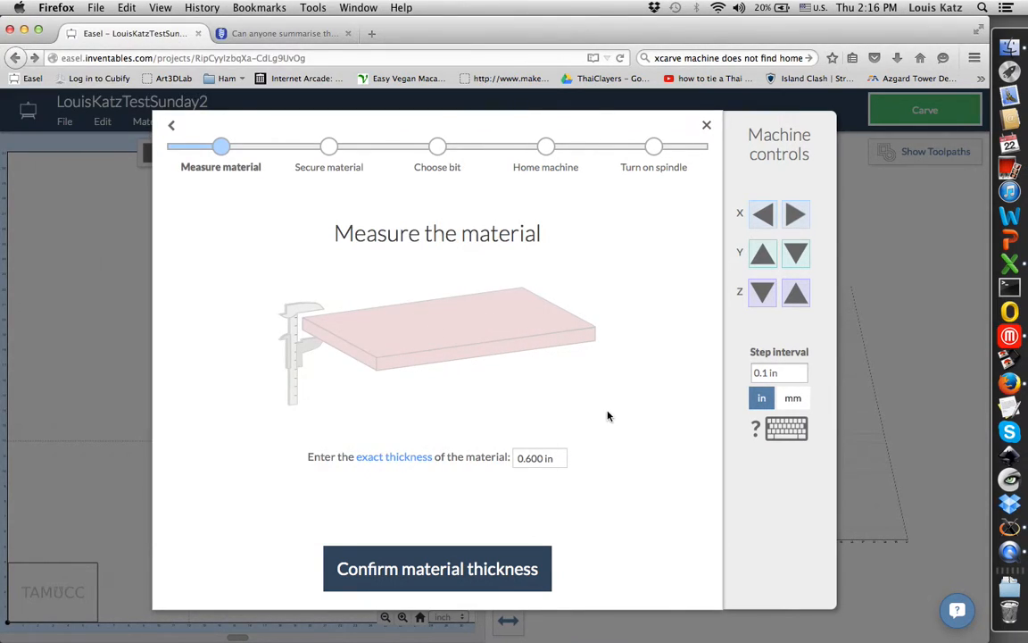
mouse_move(523, 487)
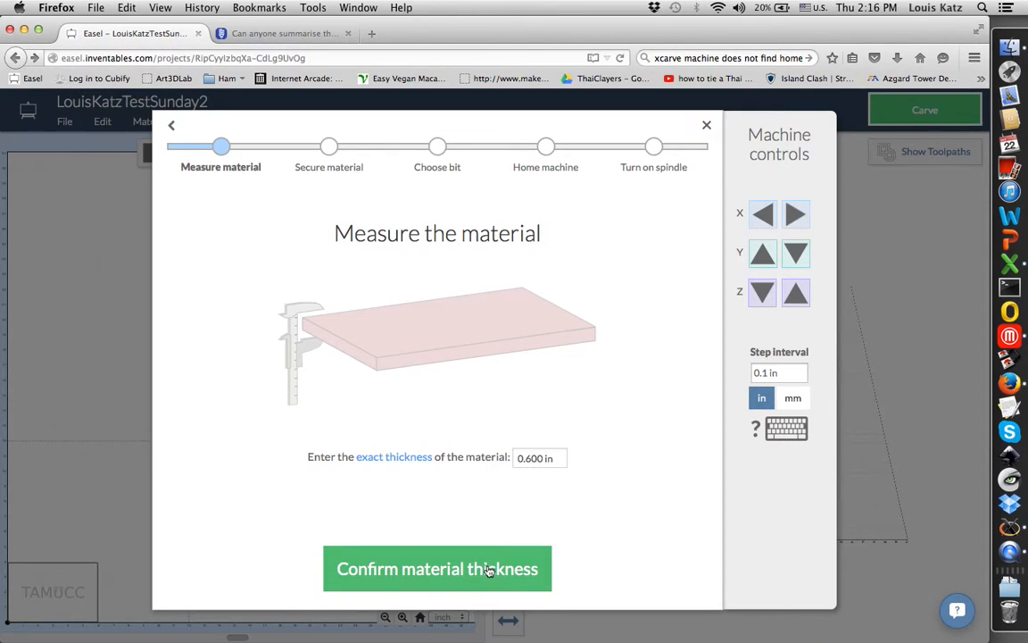
- Accept the 0.600 in material thickness and confirm the material is clamped
click(439, 569)
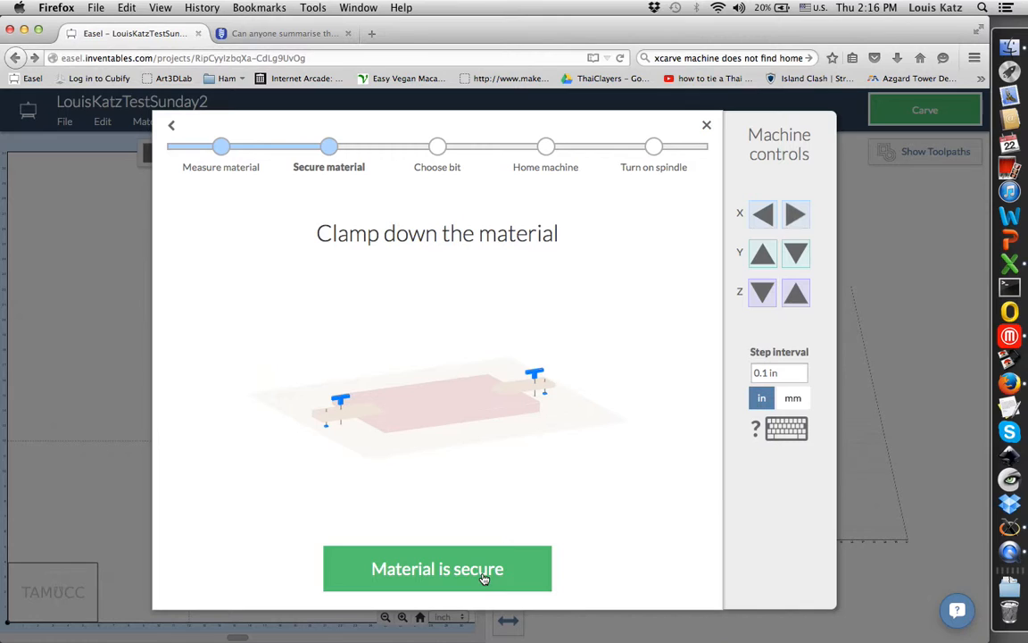
click(440, 568)
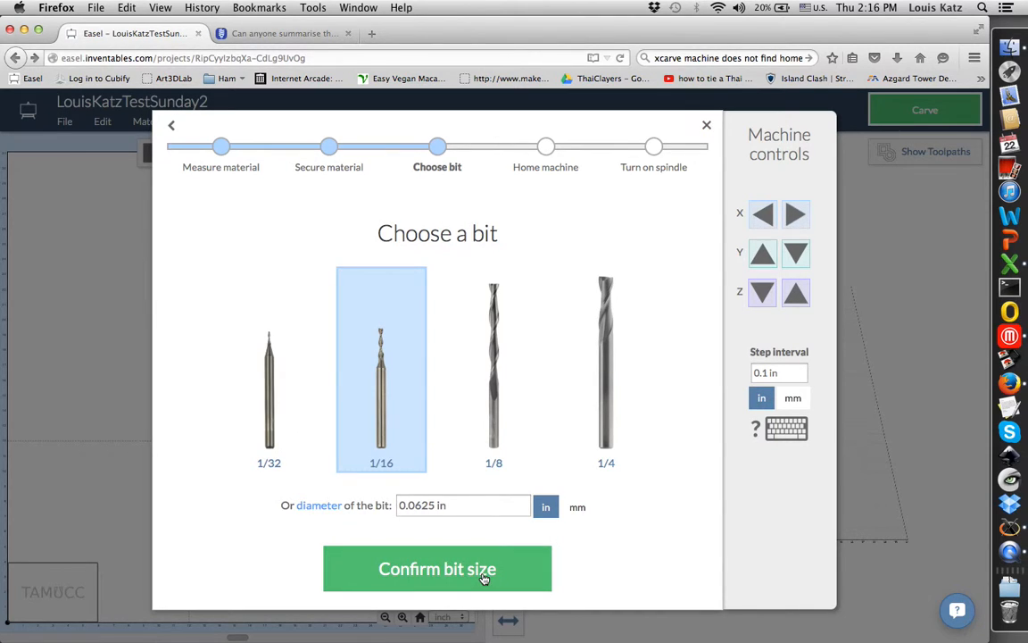
mouse_move(455, 412)
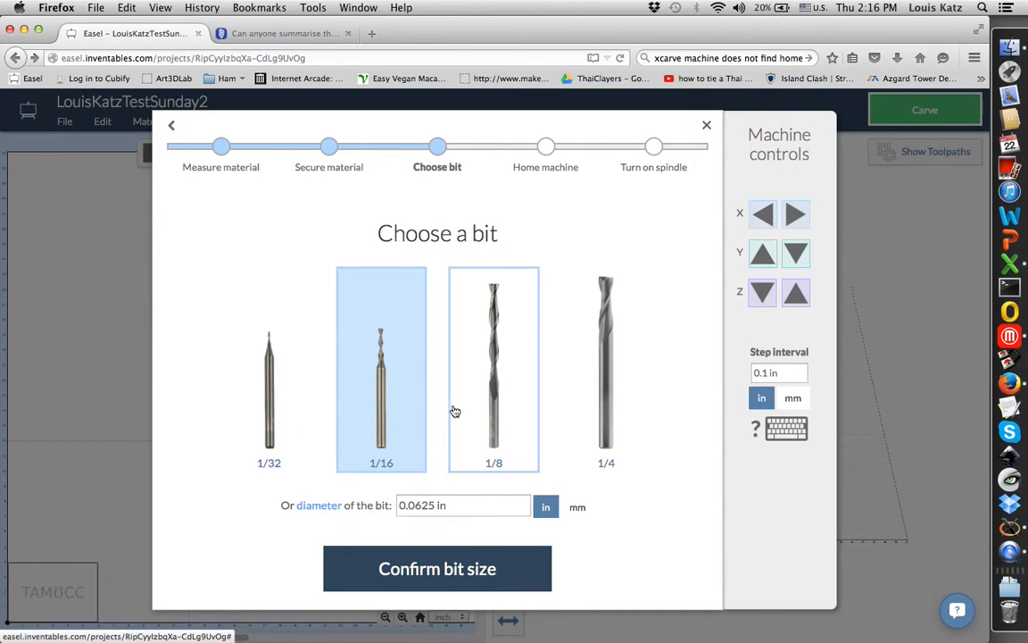
- Choose the 1/32 bit and confirm the bit size
click(269, 372)
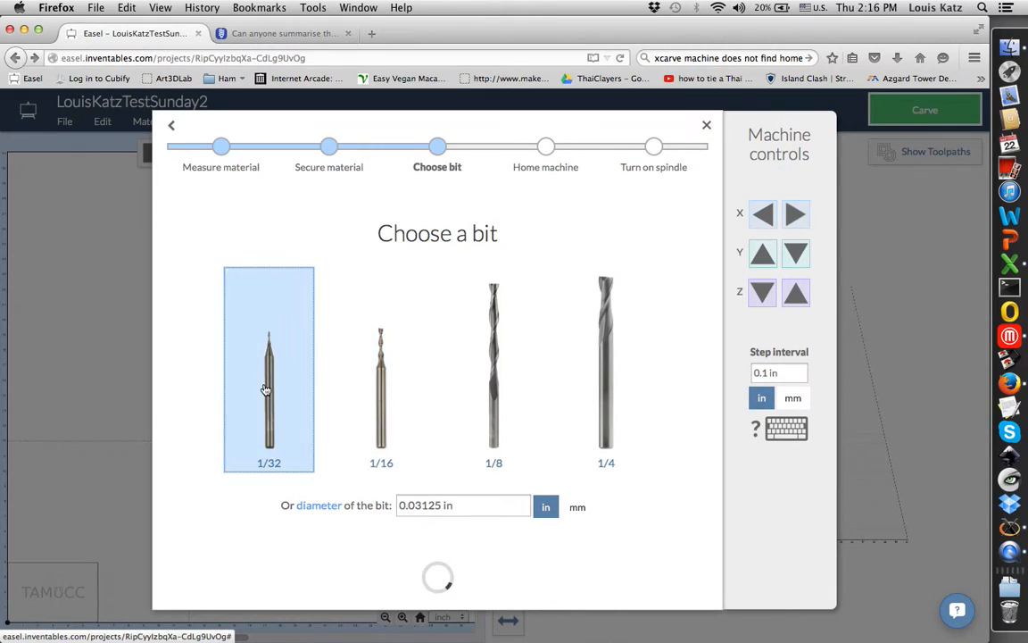
click(268, 387)
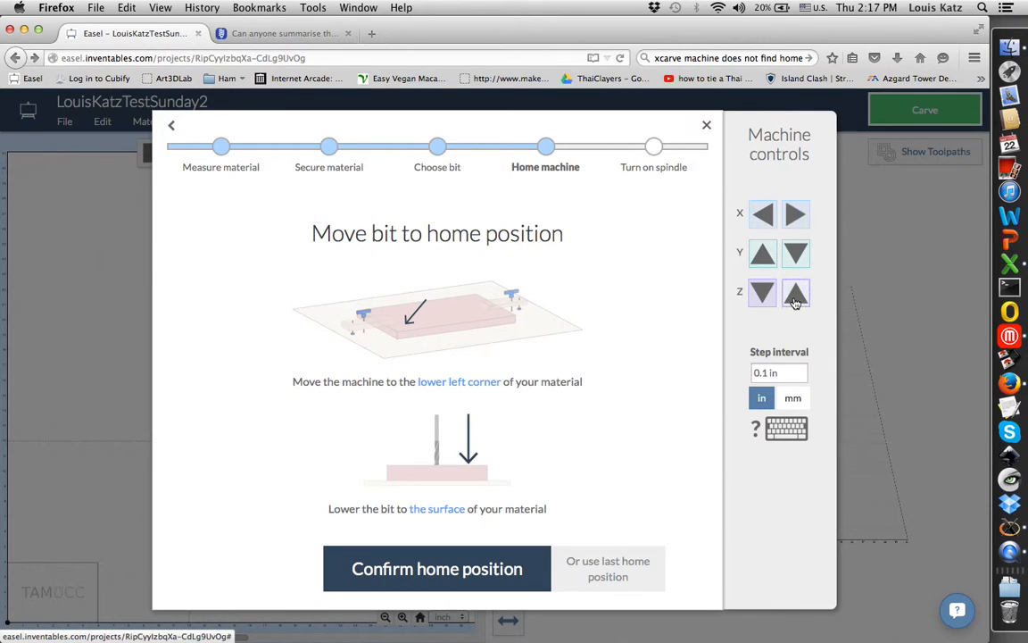
- Raise the bit along Z and set the jogging step interval to 1 in
click(795, 293)
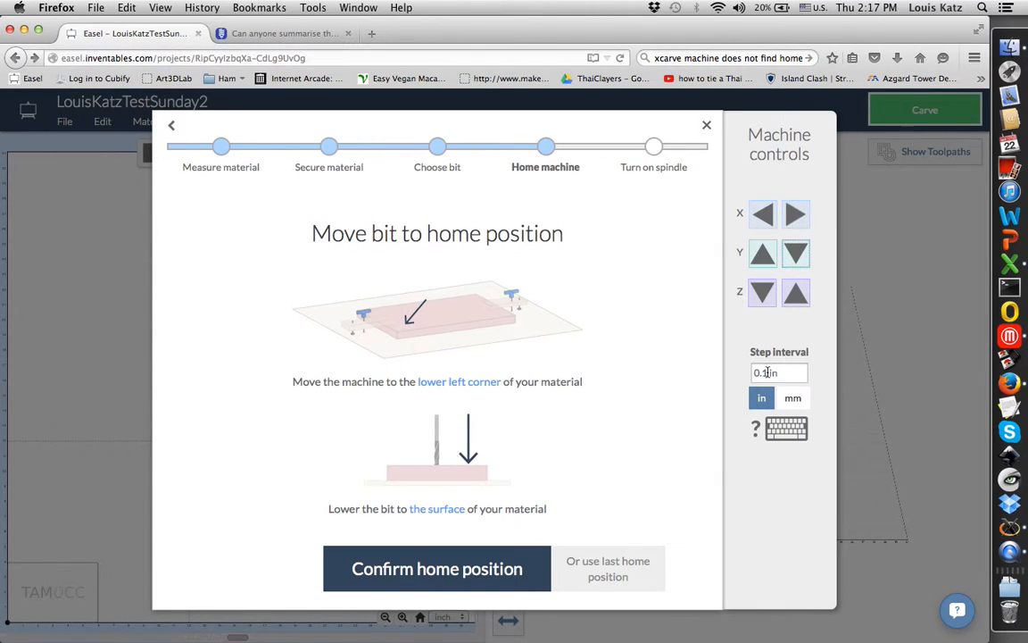
click(778, 373)
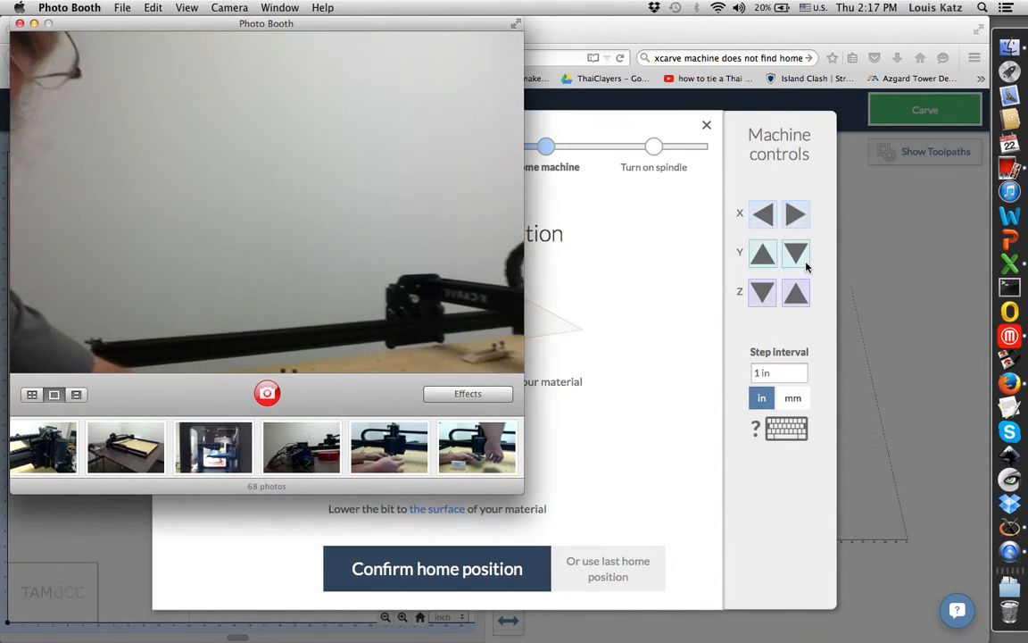
- Bring Easel back to the front over Photo Booth via the Y jog control
click(795, 254)
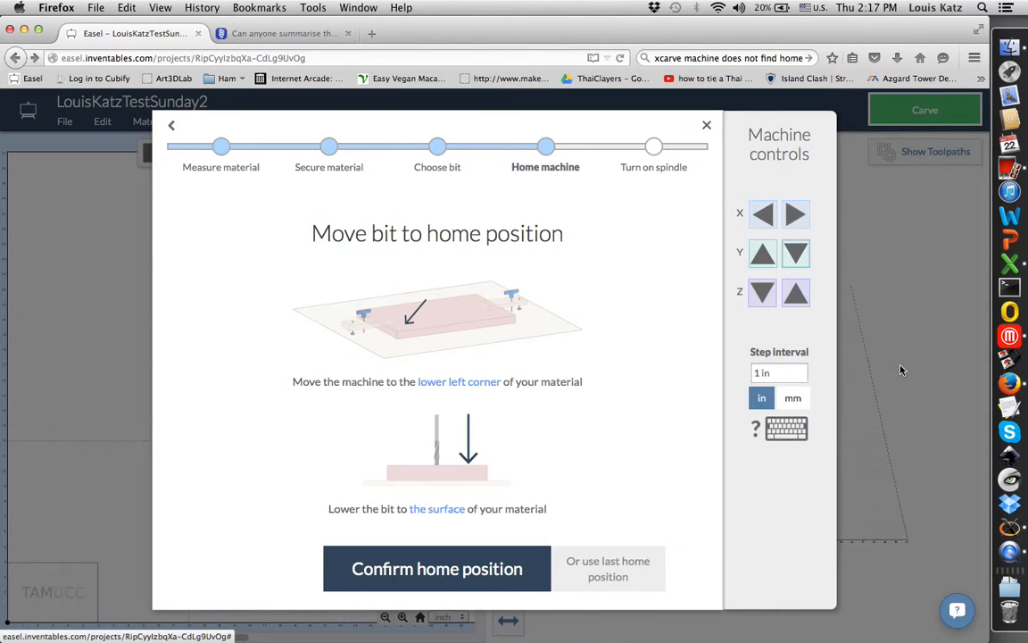
mouse_move(858, 349)
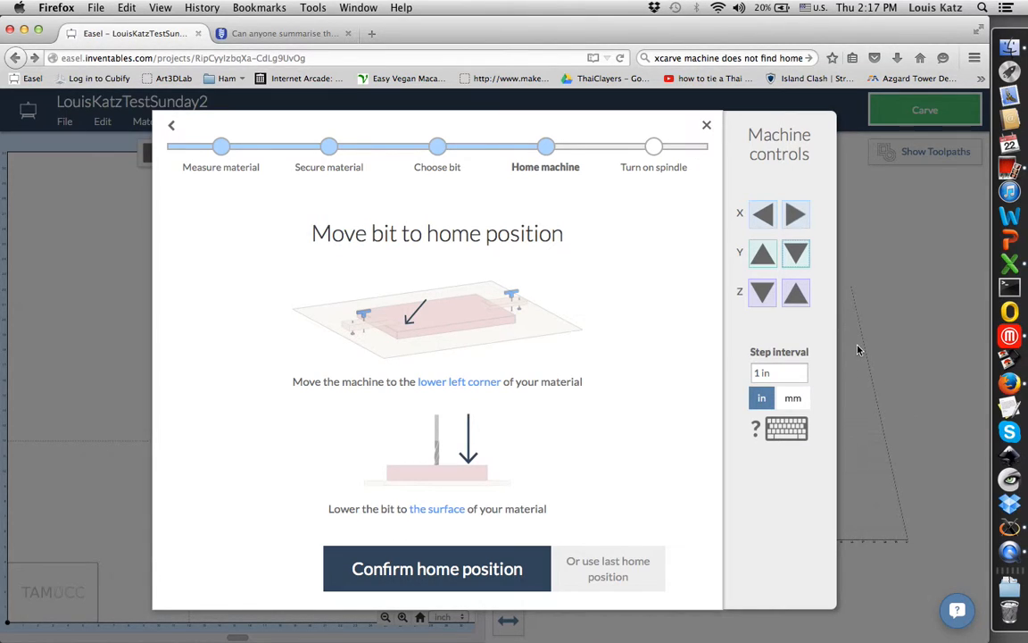
mouse_move(882, 343)
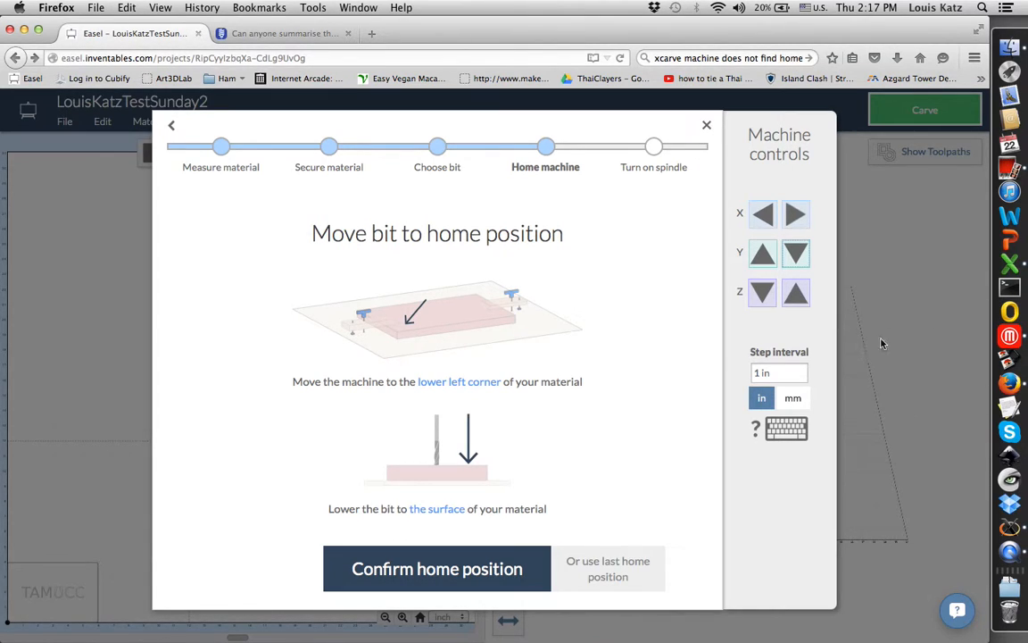
- Fine-jog Z at 0.01 and 0.001 in to touch the surface, then confirm the home position
click(778, 373)
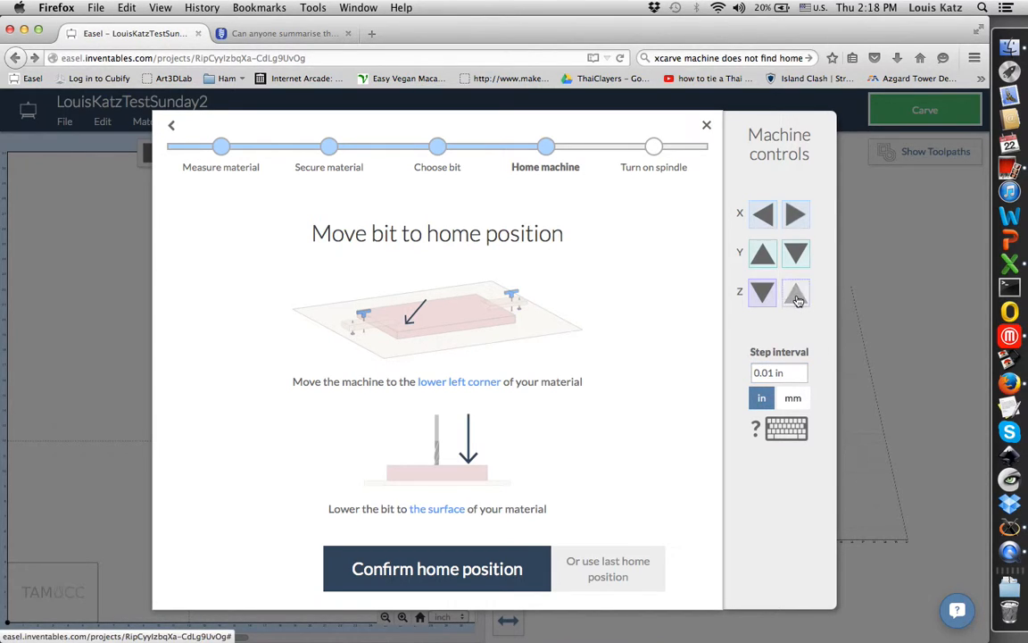
click(795, 293)
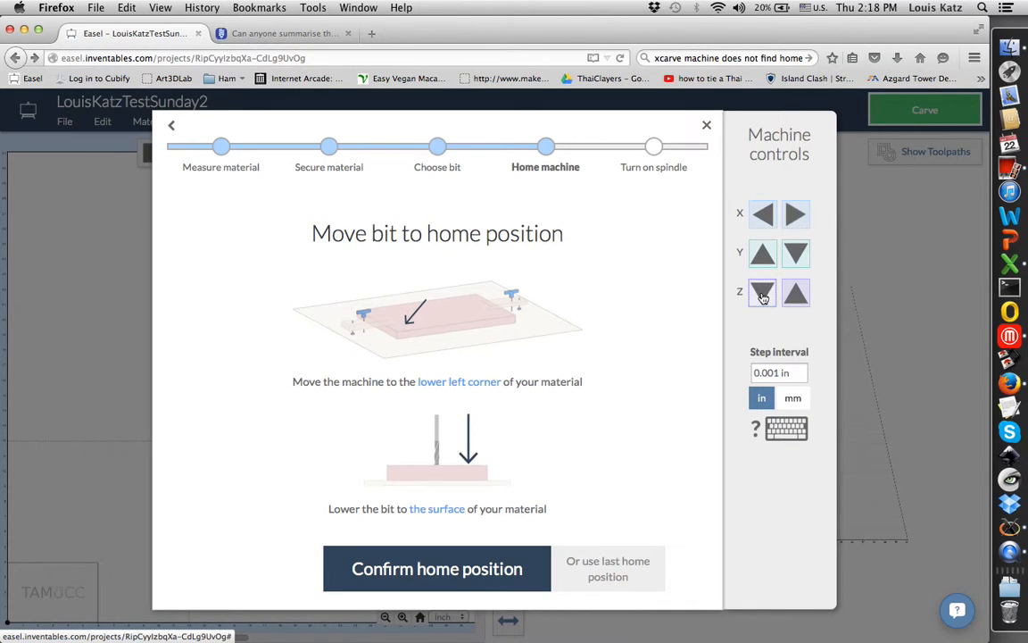
click(762, 292)
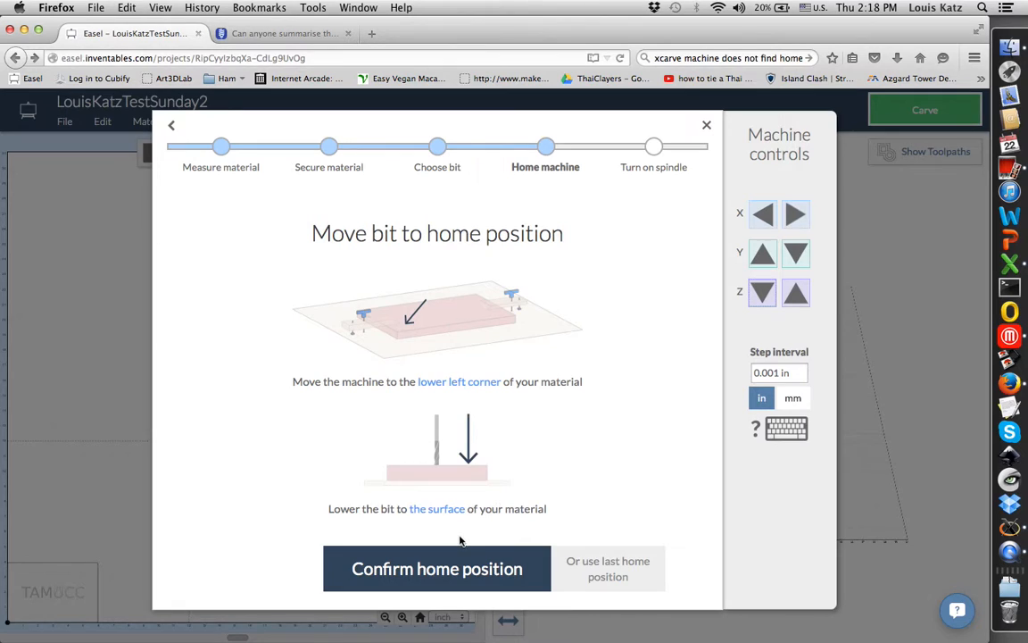
click(435, 568)
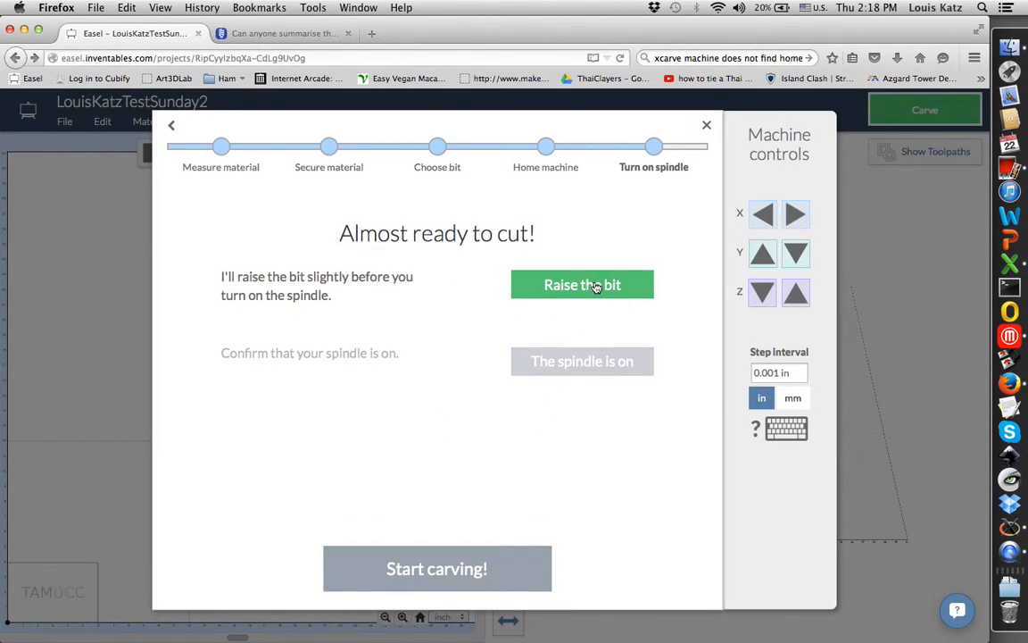
- Raise the bit and confirm the spindle is on, enabling Start carving
click(582, 284)
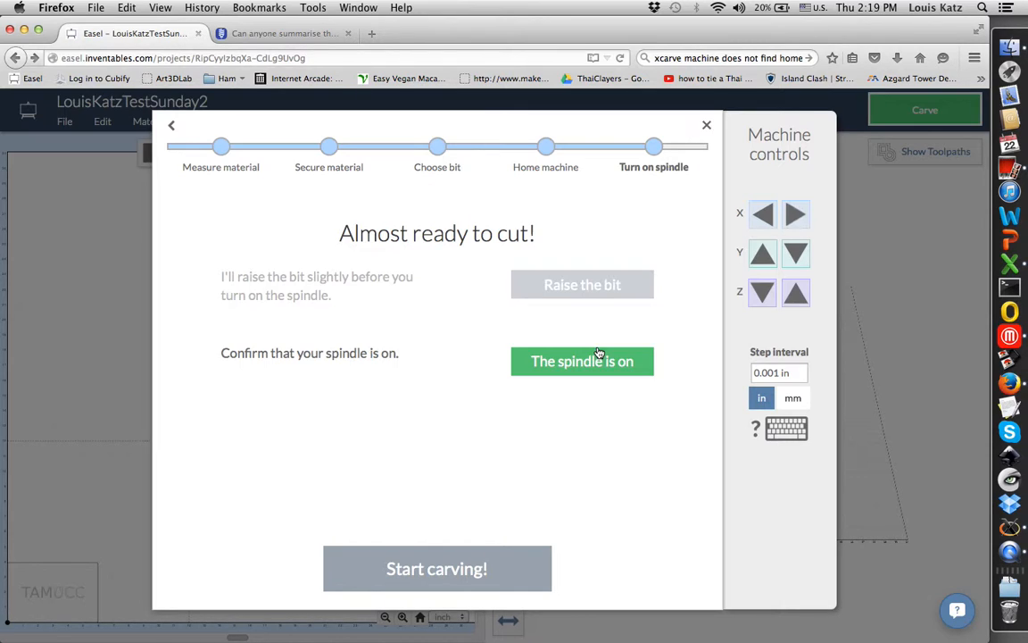
click(582, 360)
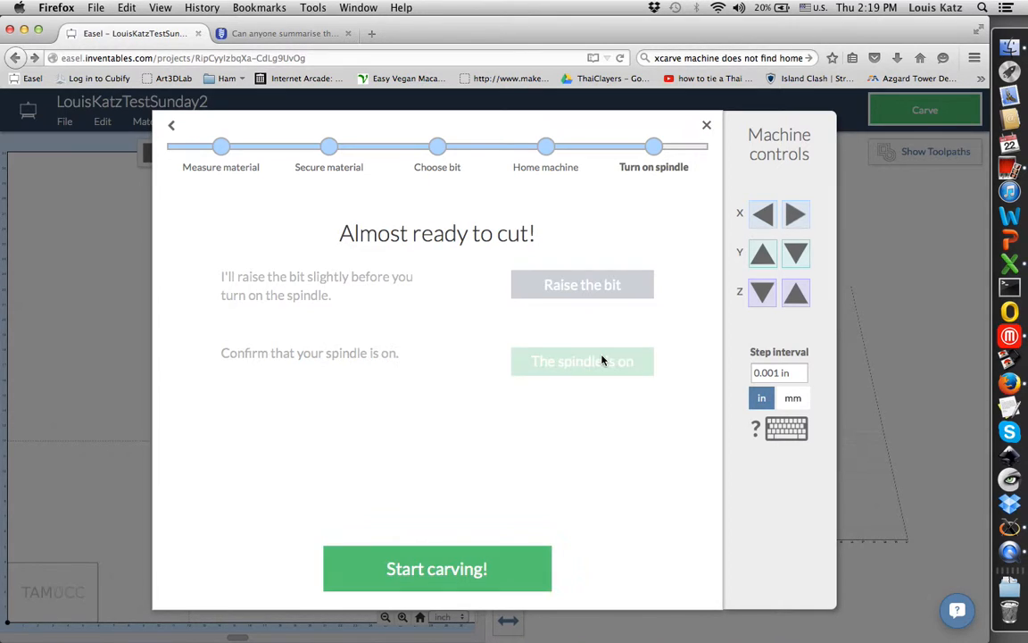